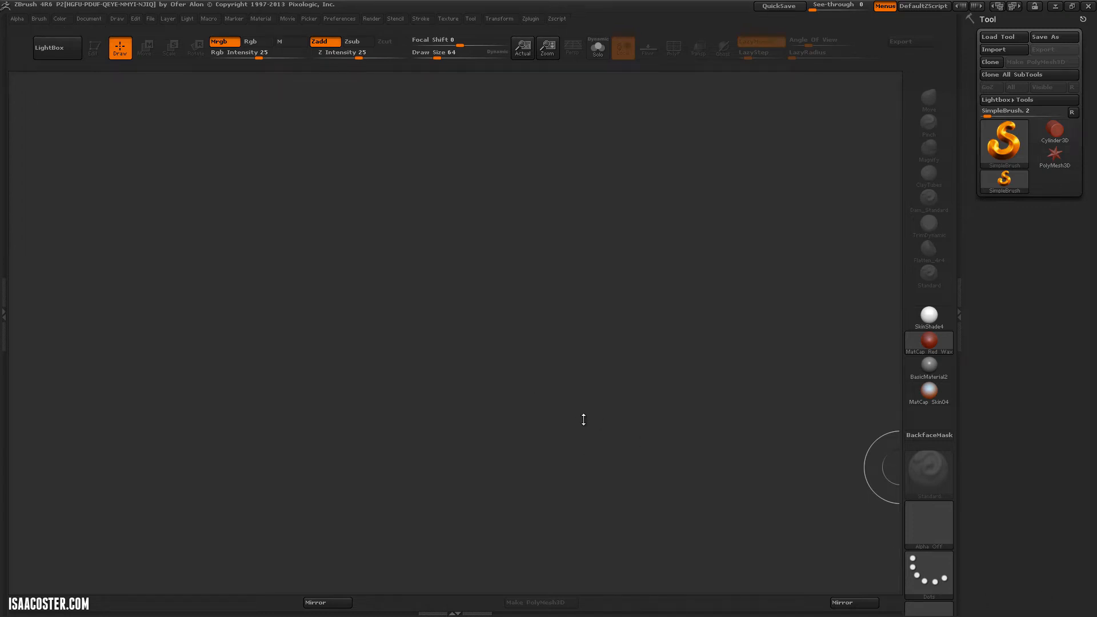
mouse_move(749, 240)
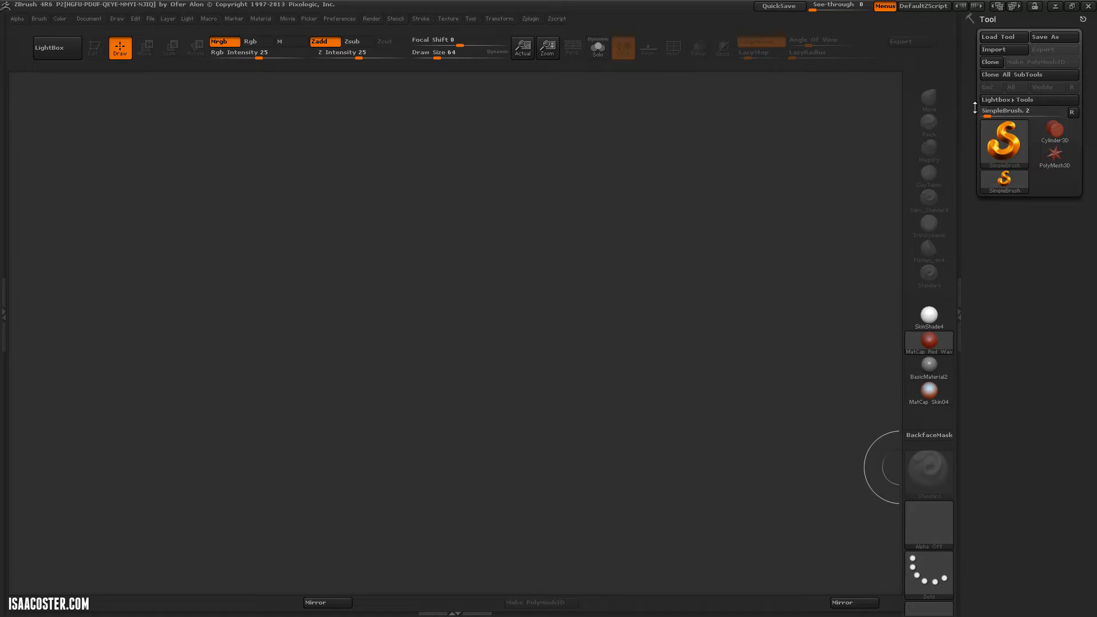
mouse_move(1027, 183)
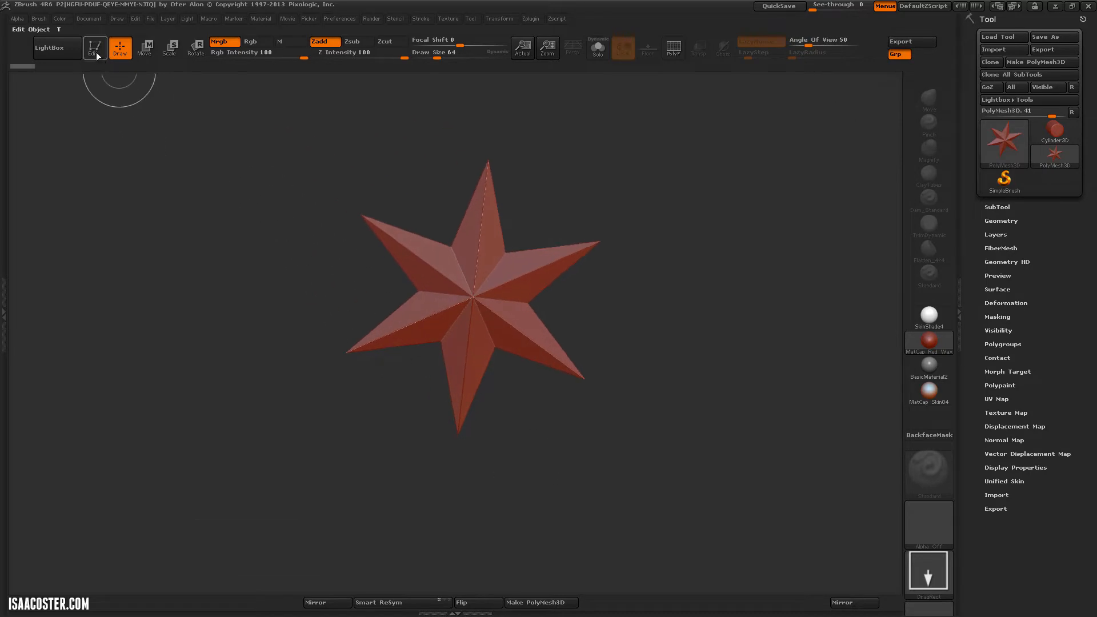
- Enter Edit mode and convert the red star into a PolyMesh3D
left_click(1034, 62)
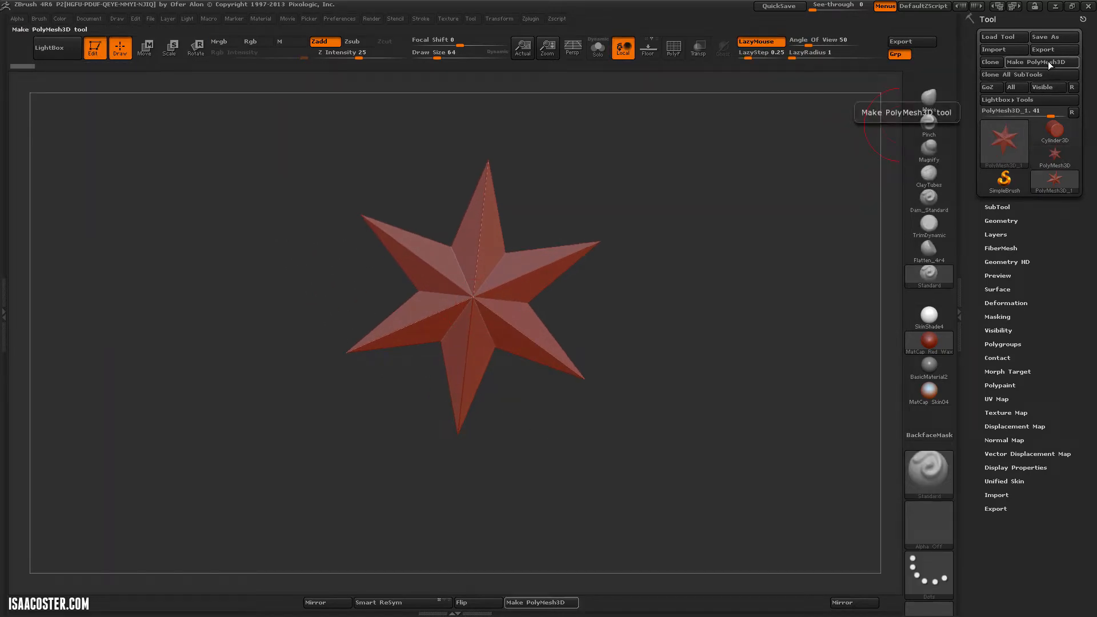
left_click(1042, 62)
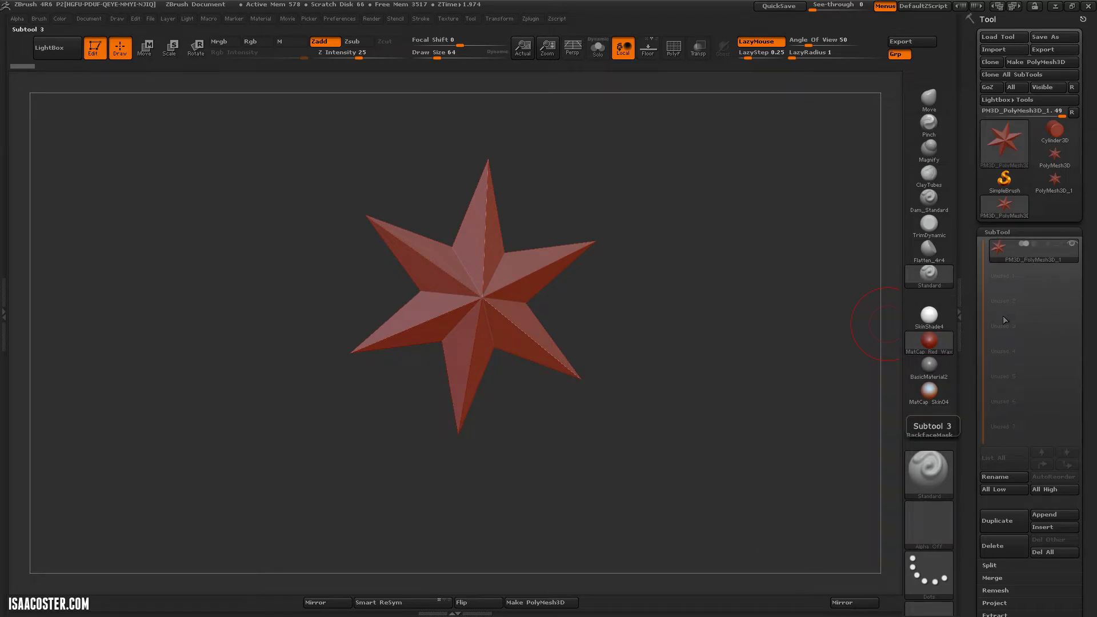
mouse_move(667, 332)
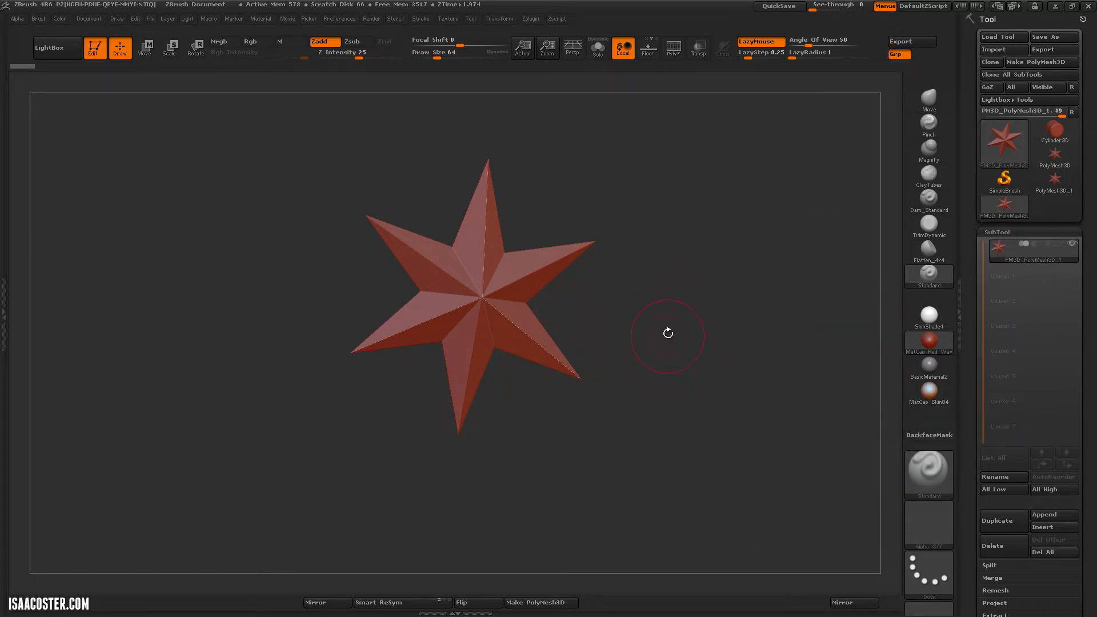
mouse_move(790, 351)
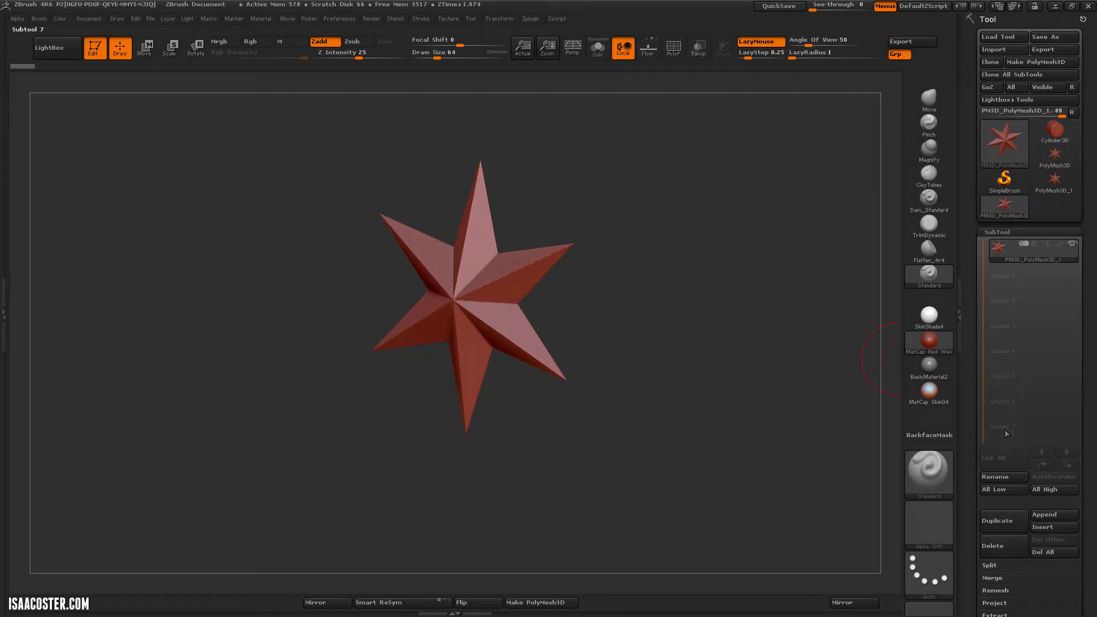
mouse_move(928, 364)
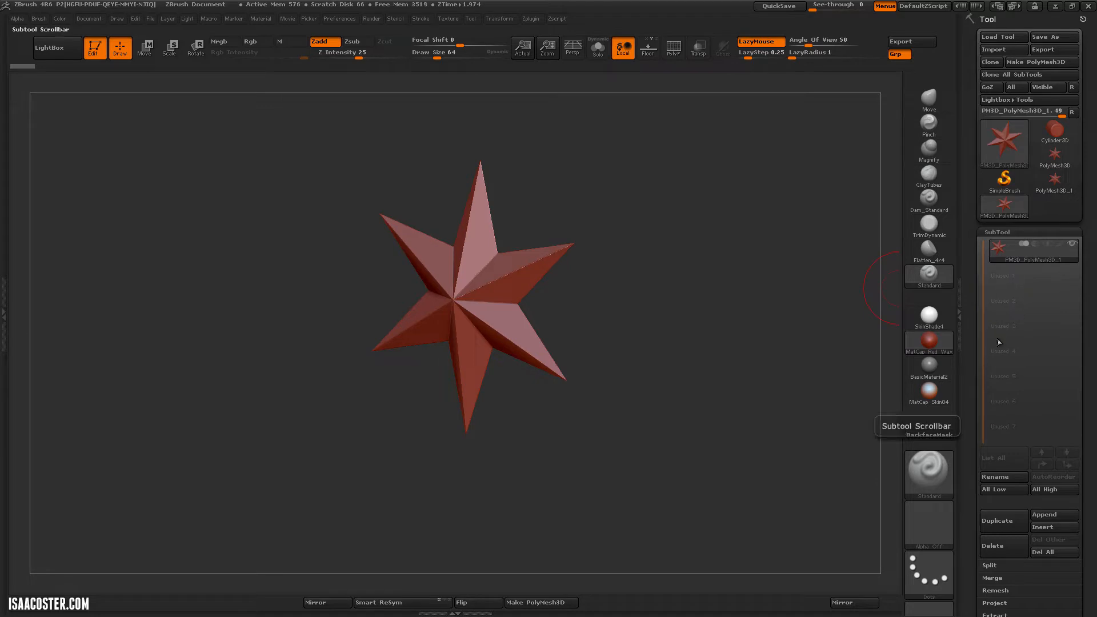
mouse_move(947, 292)
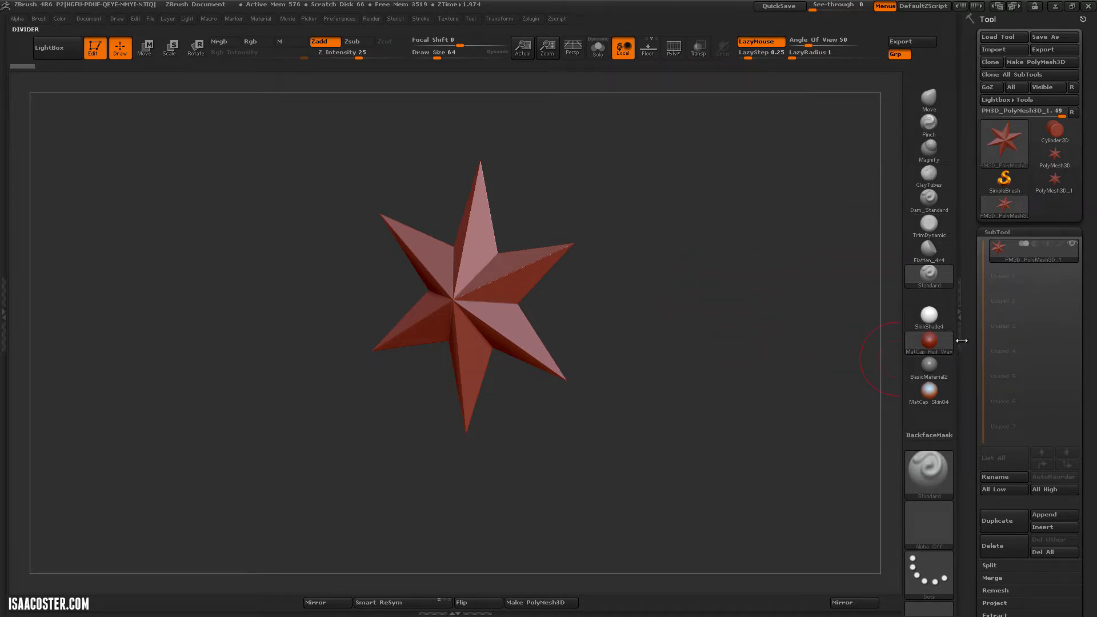
- Subdivide the star with Ctrl+D and append a Helix3D mesh as a second subtool
key("ctrl+d")
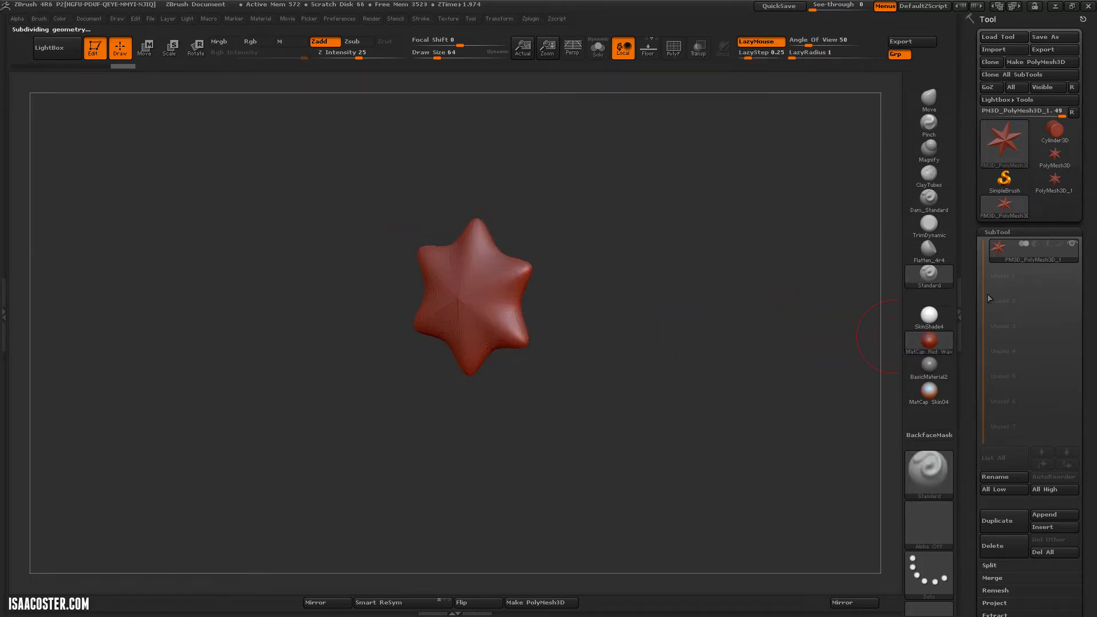
left_click(1004, 139)
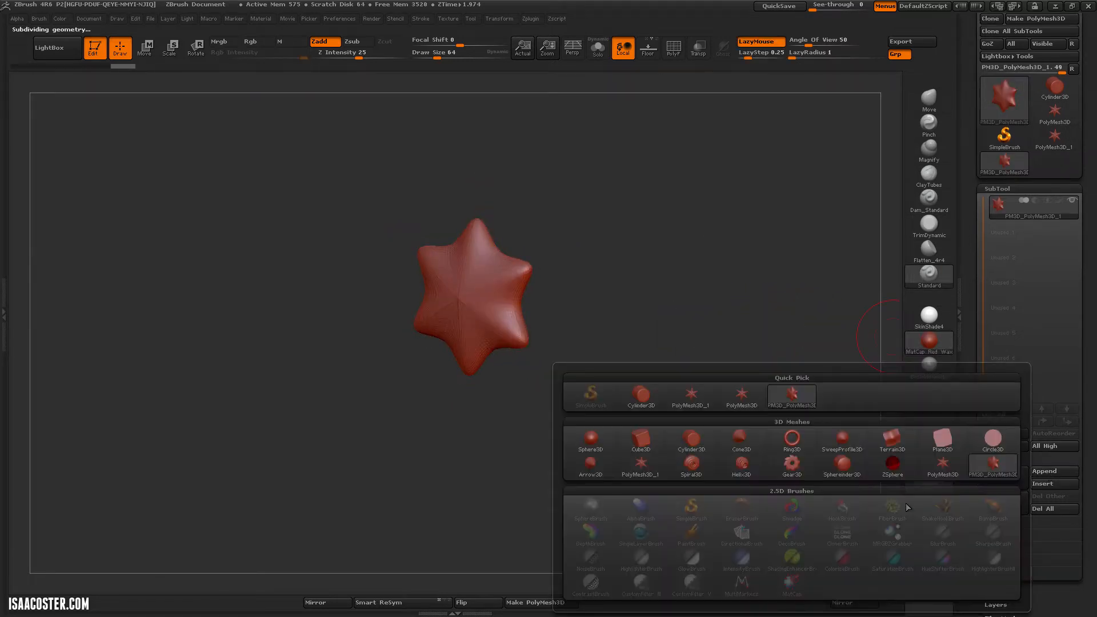
left_click(741, 449)
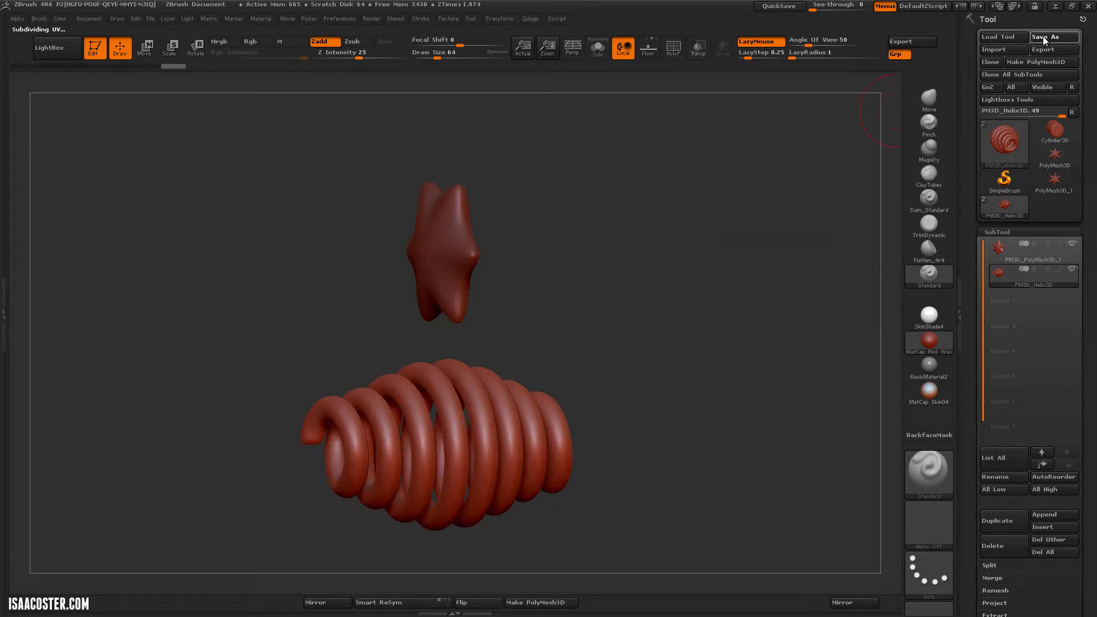
- Save the star-and-helix tool as test.ZTL, replacing the existing file
left_click(1052, 37)
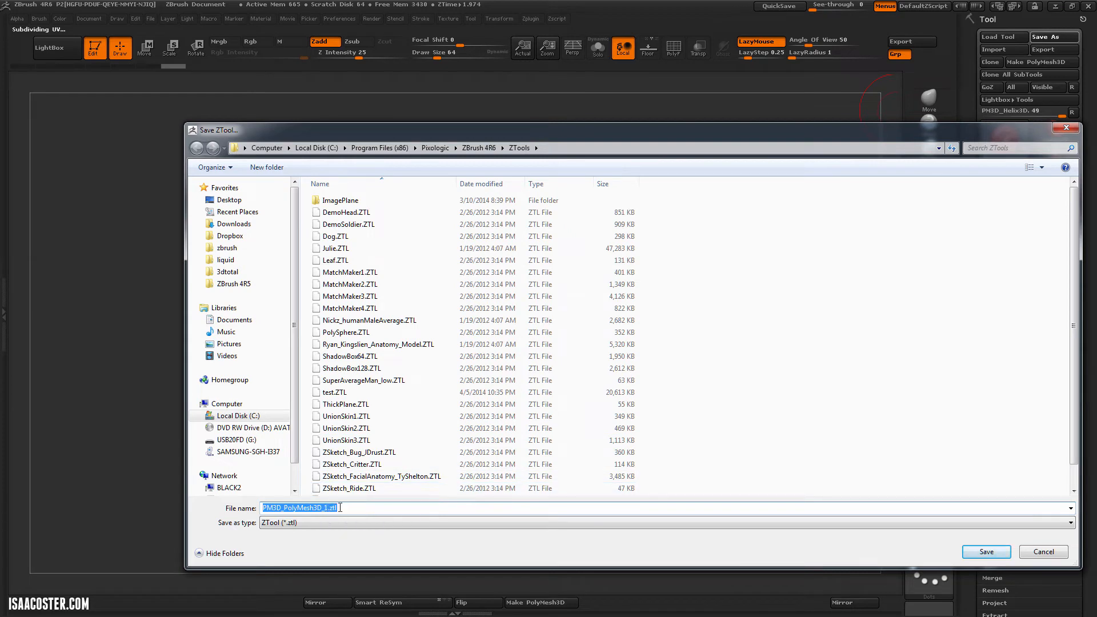
left_click(334, 392)
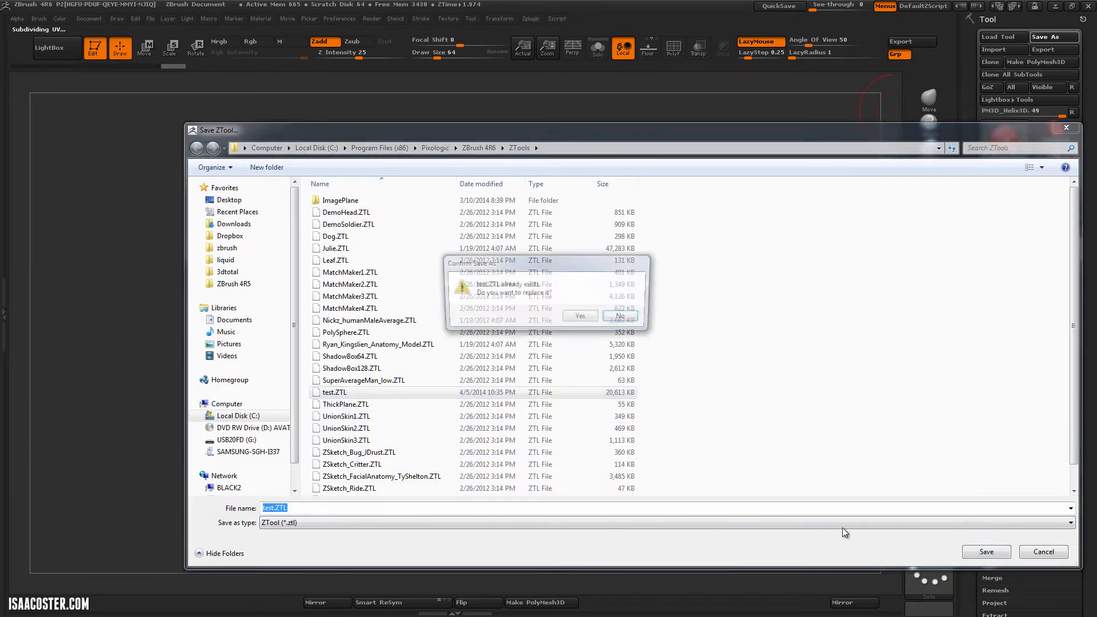
left_click(580, 315)
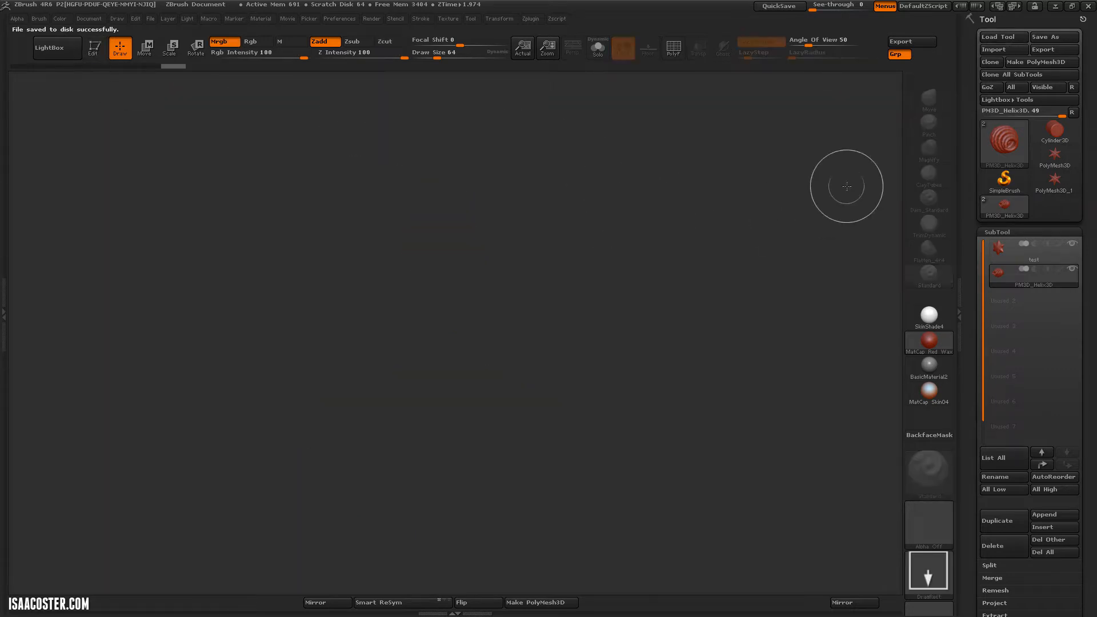
mouse_move(1003, 36)
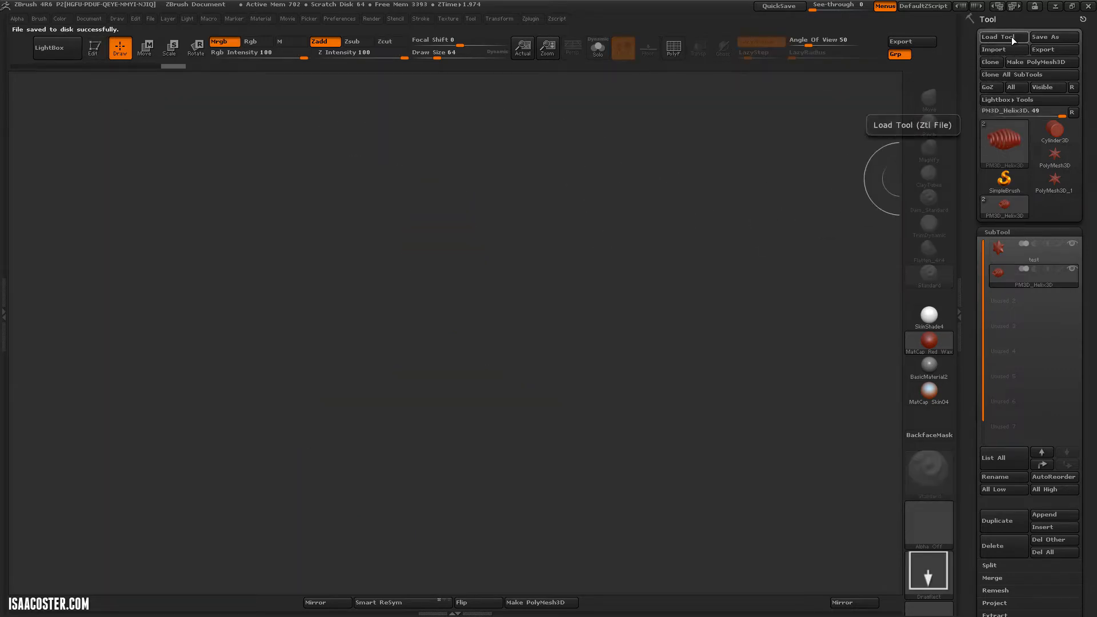
- Load test.ZTL through Tool > Load Tool to restore the star and helix
left_click(1001, 38)
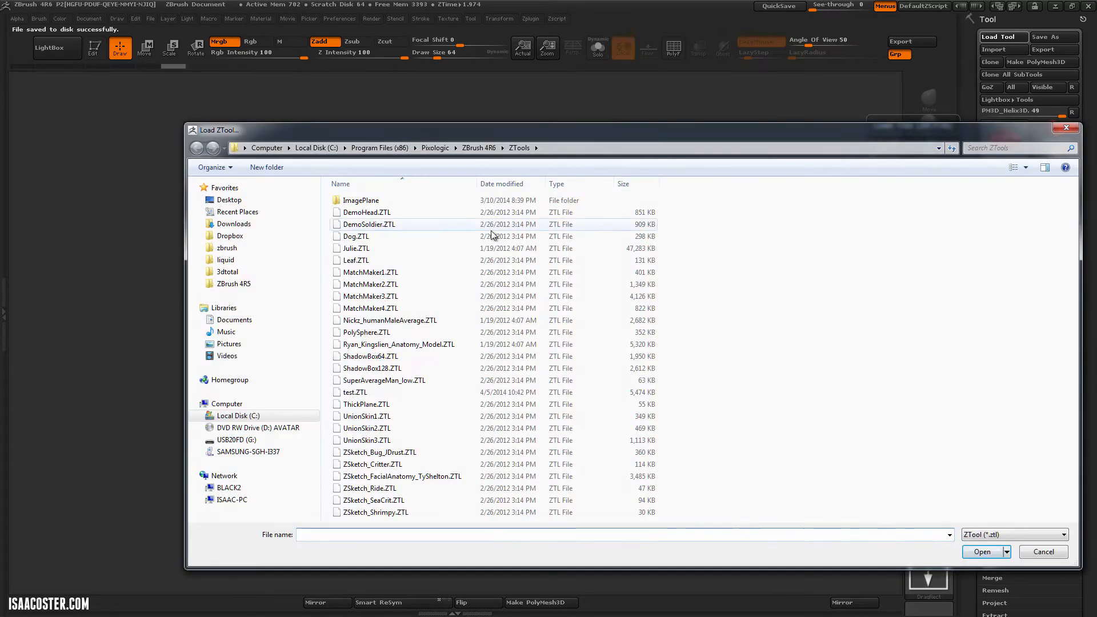
left_click(355, 392)
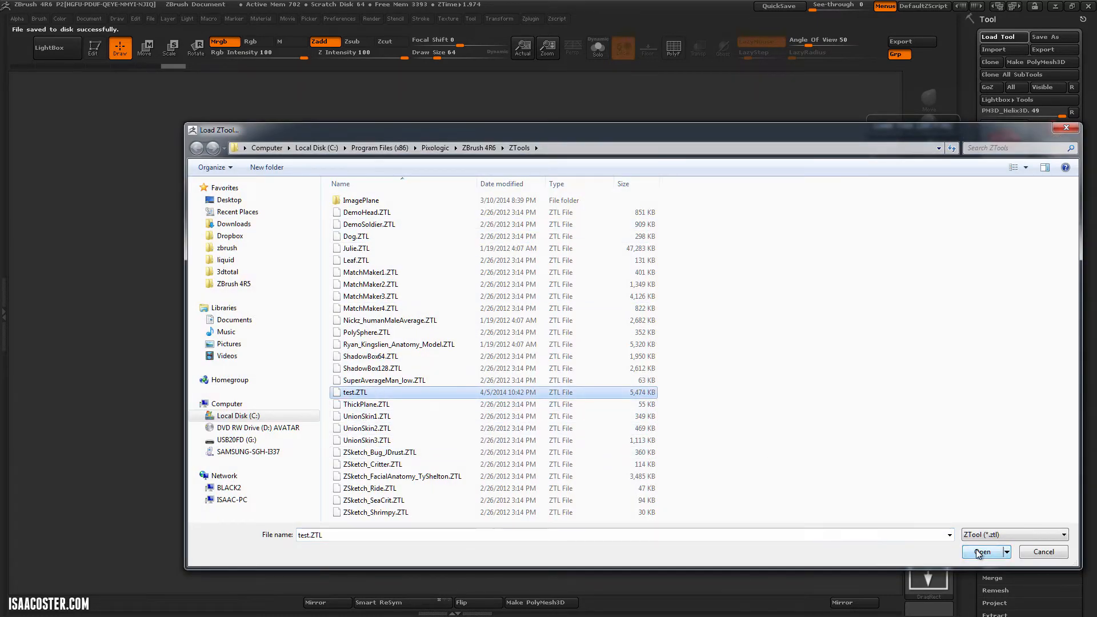
left_click(981, 552)
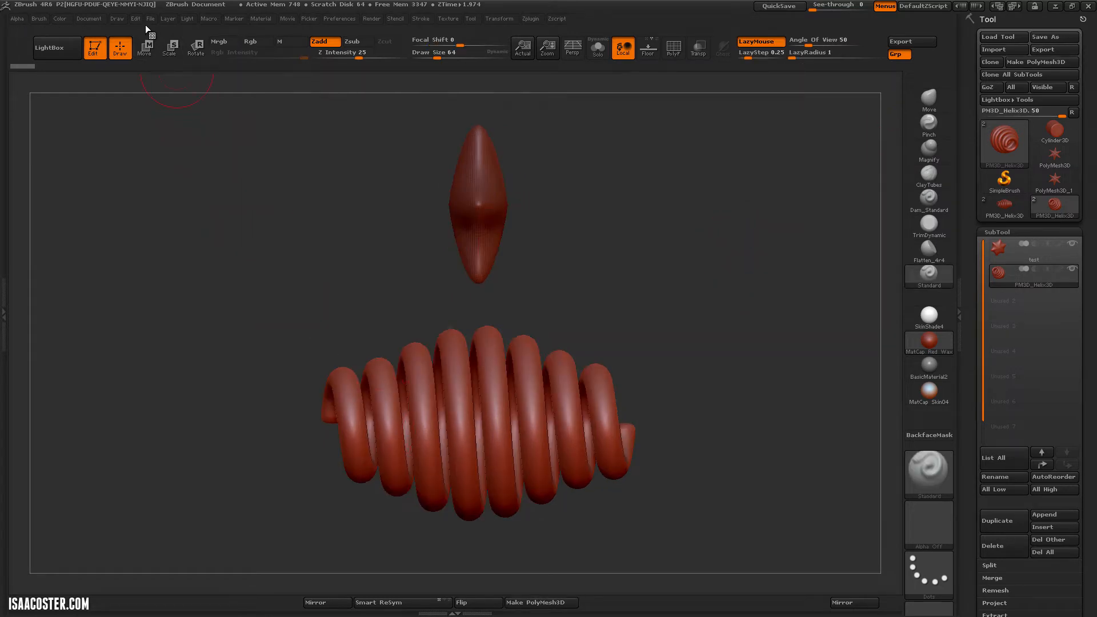
- Save the scene as project test.ZPR, overwriting the existing file
left_click(150, 18)
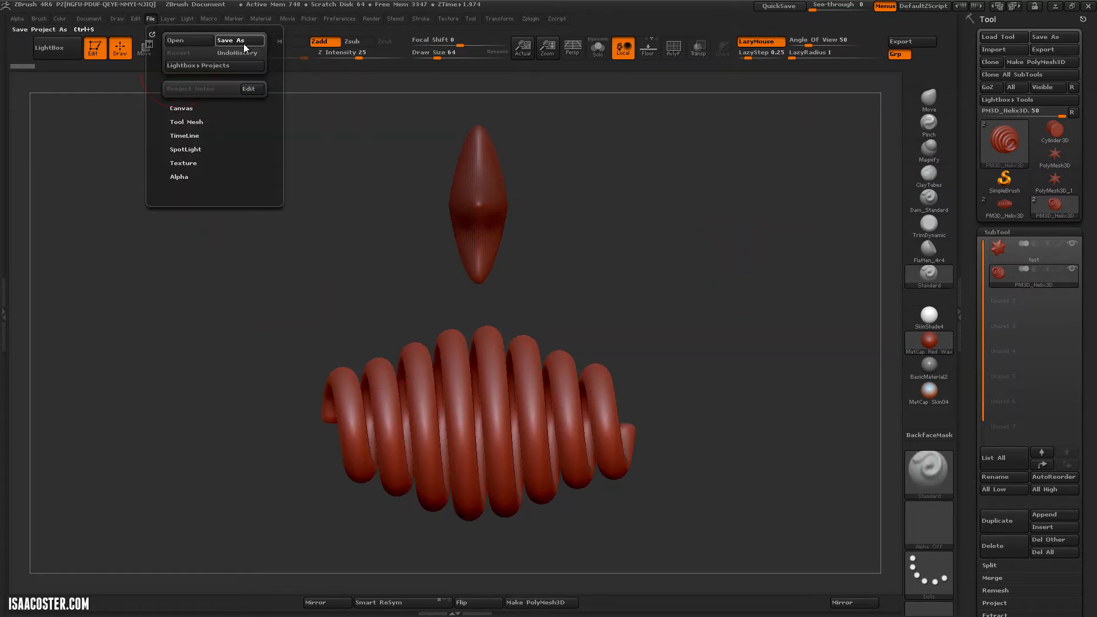
left_click(233, 40)
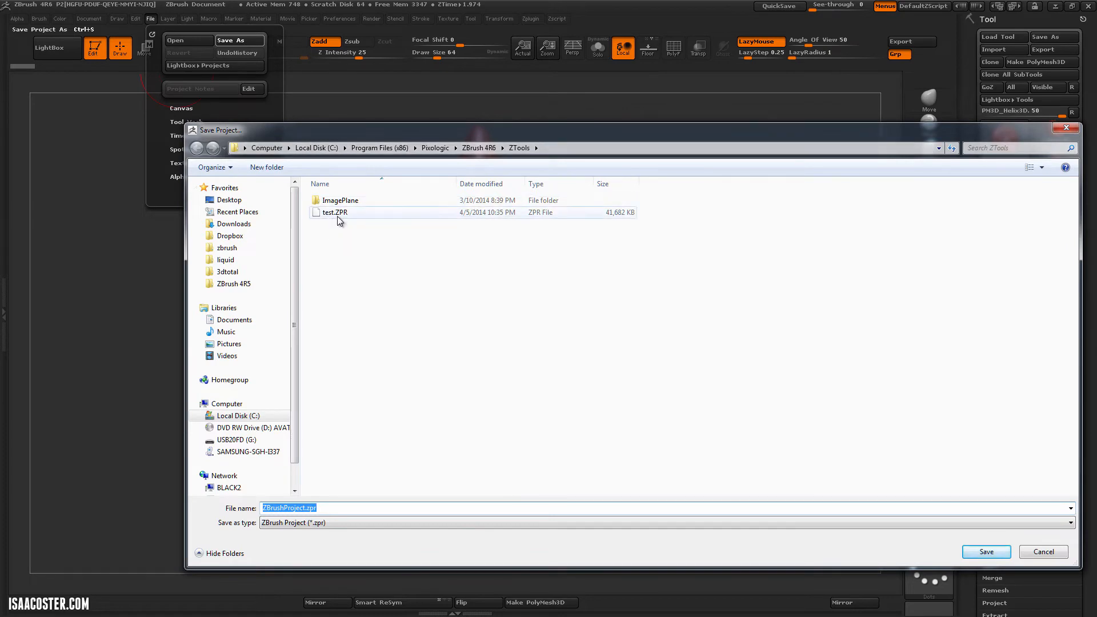
left_click(334, 212)
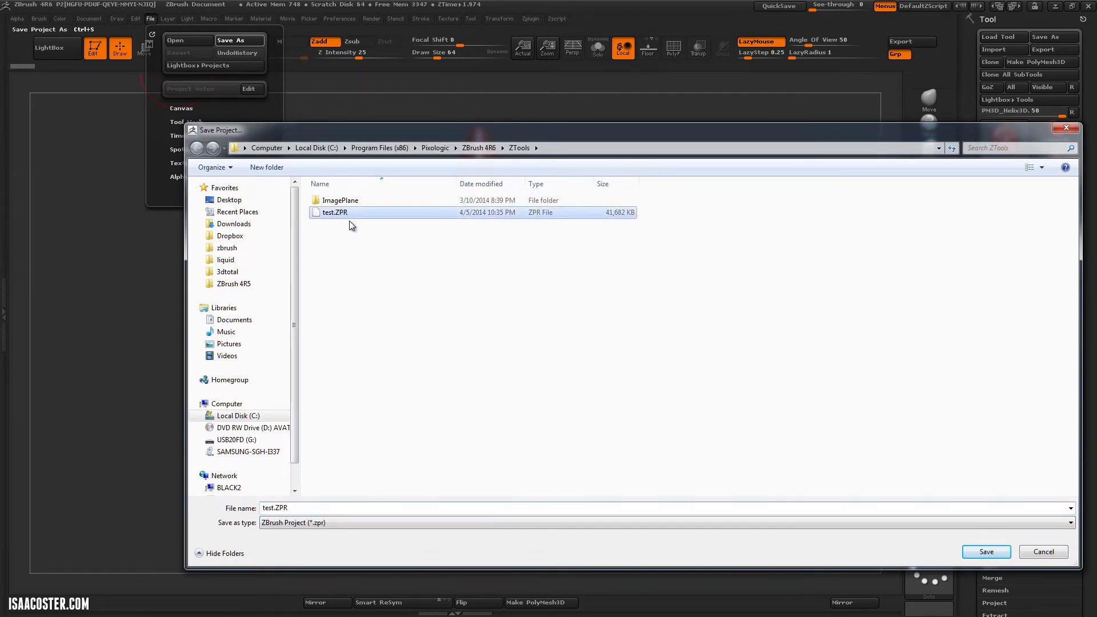
left_click(294, 508)
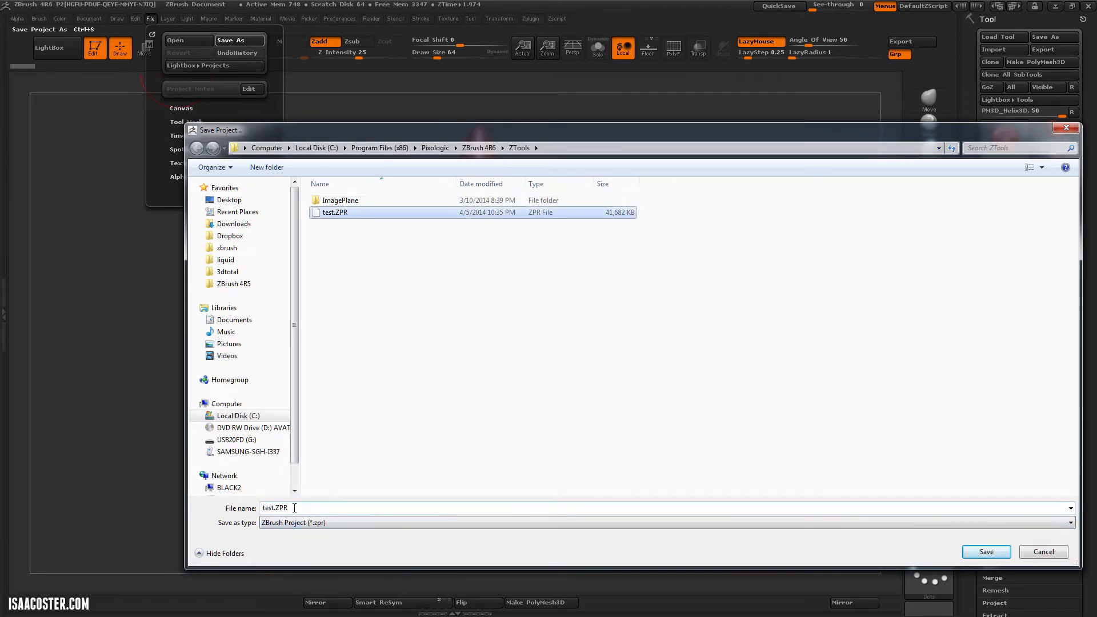
left_click(985, 551)
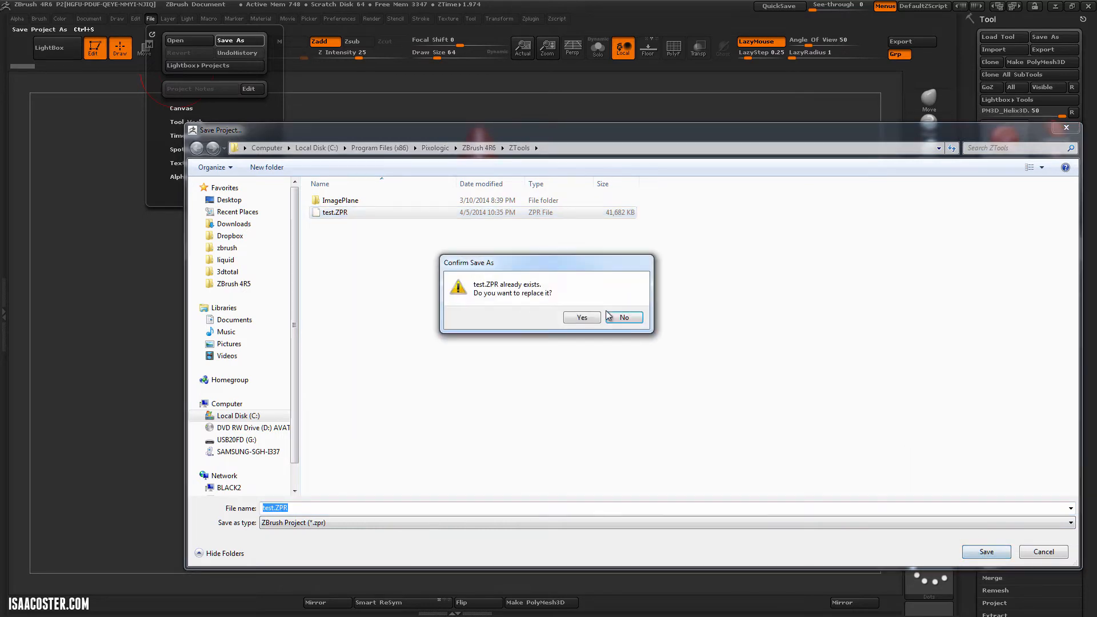
left_click(580, 317)
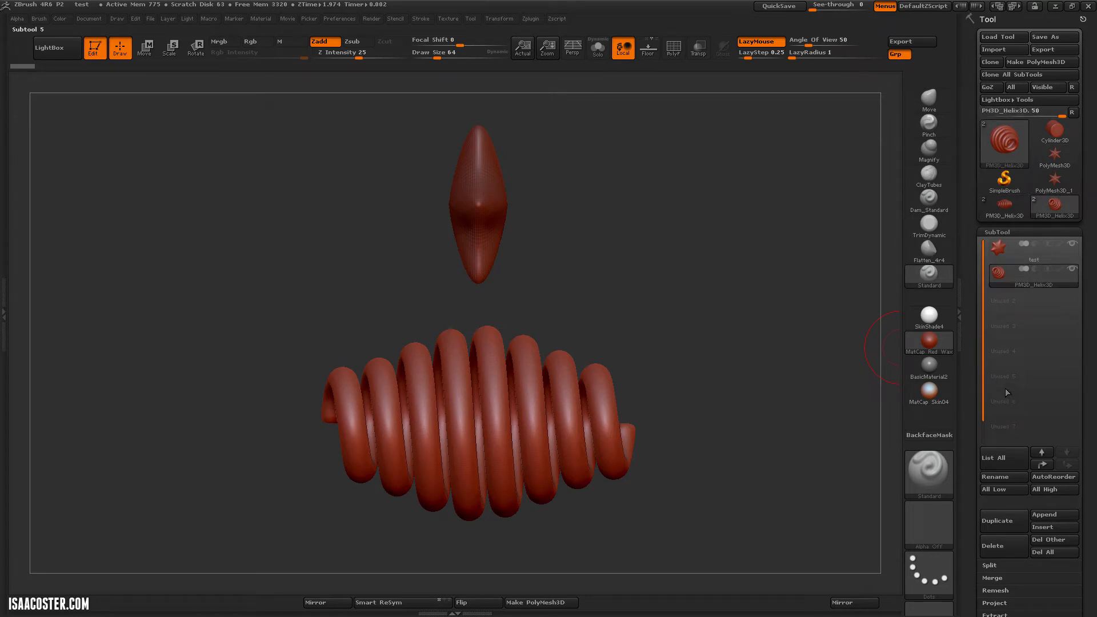
mouse_move(703, 308)
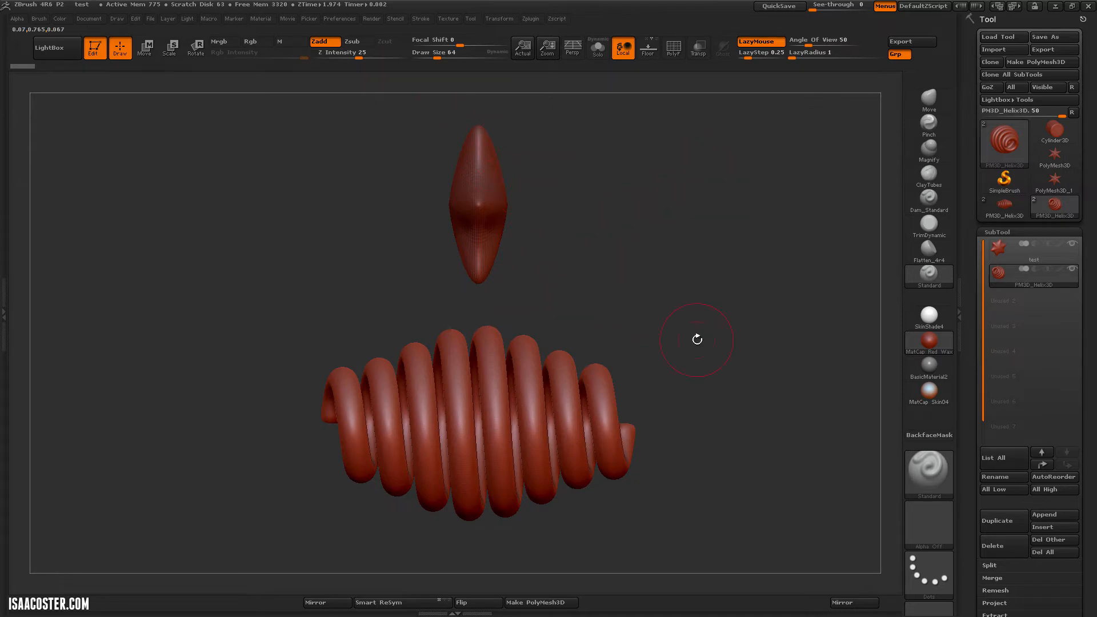
mouse_move(789, 498)
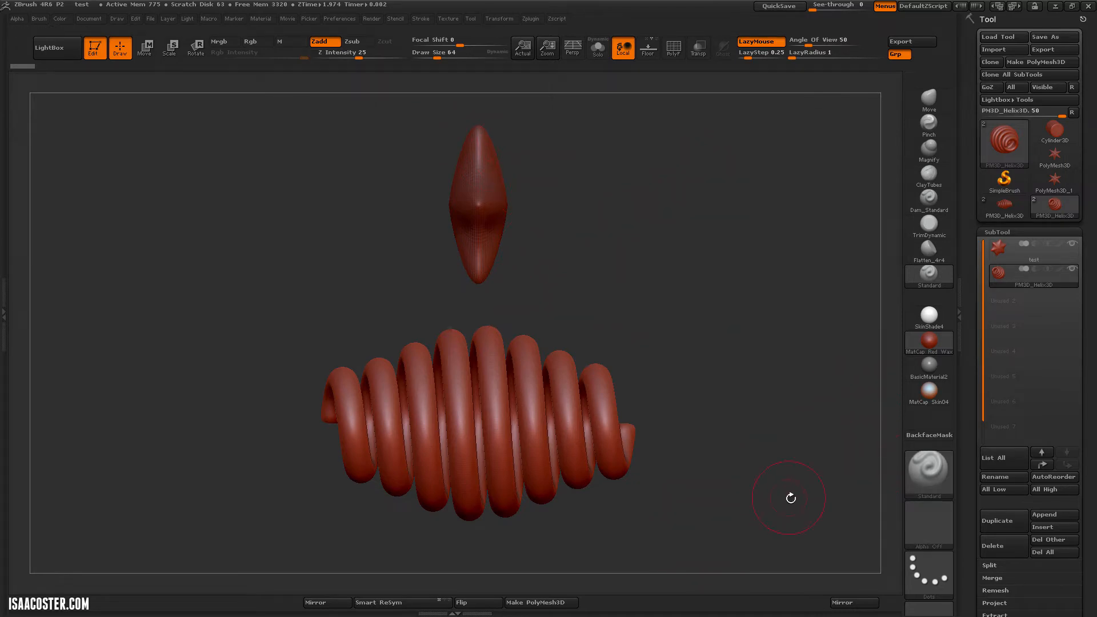
mouse_move(723, 355)
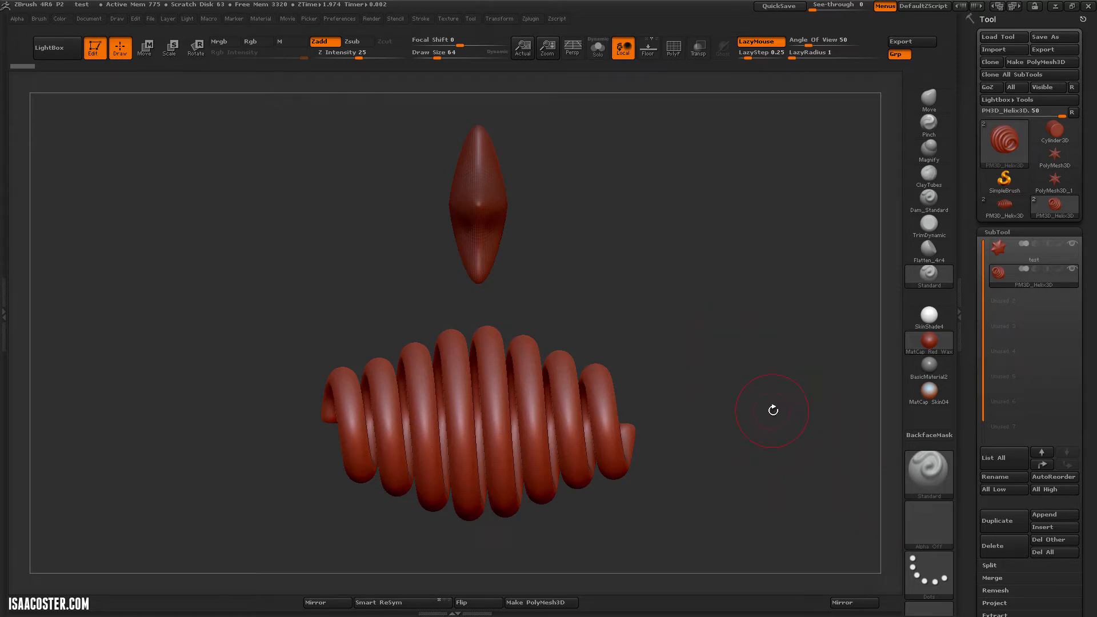
mouse_move(773, 377)
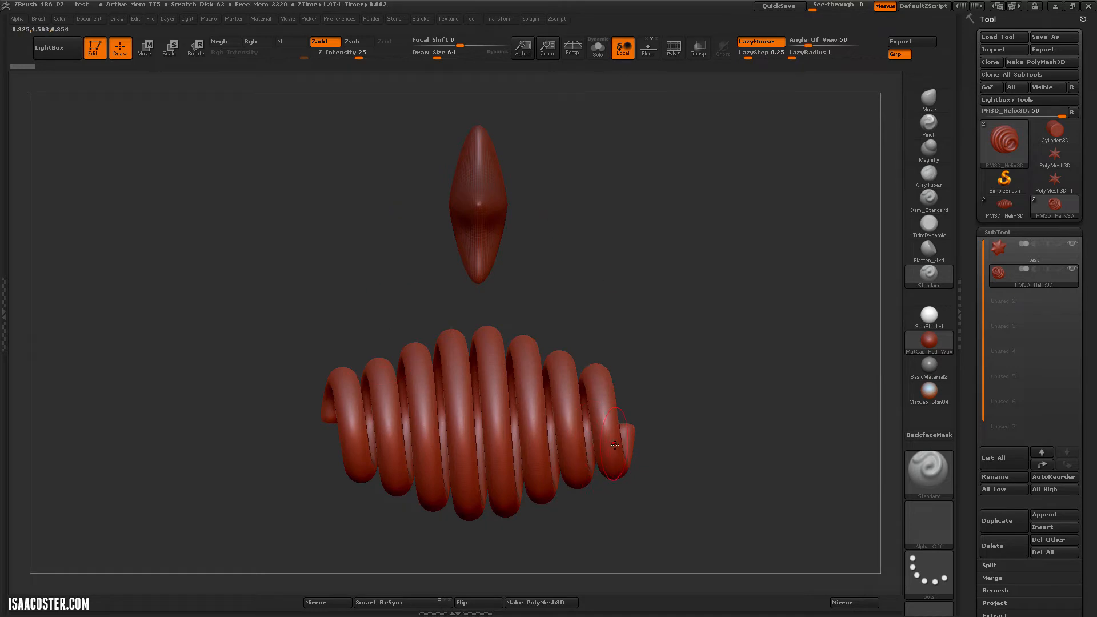
mouse_move(753, 349)
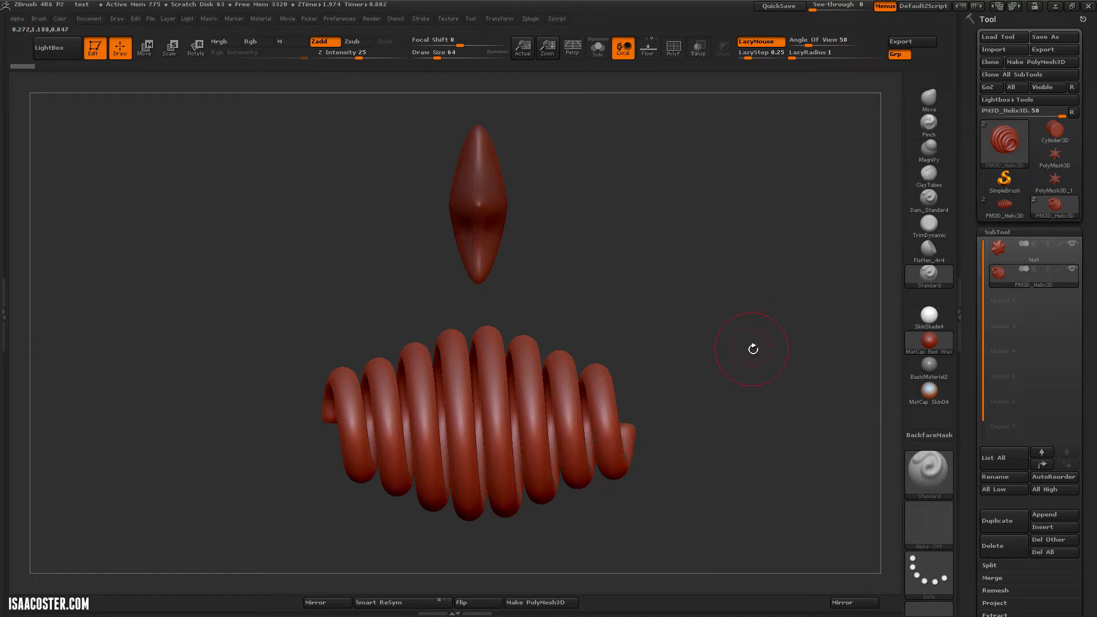
mouse_move(757, 359)
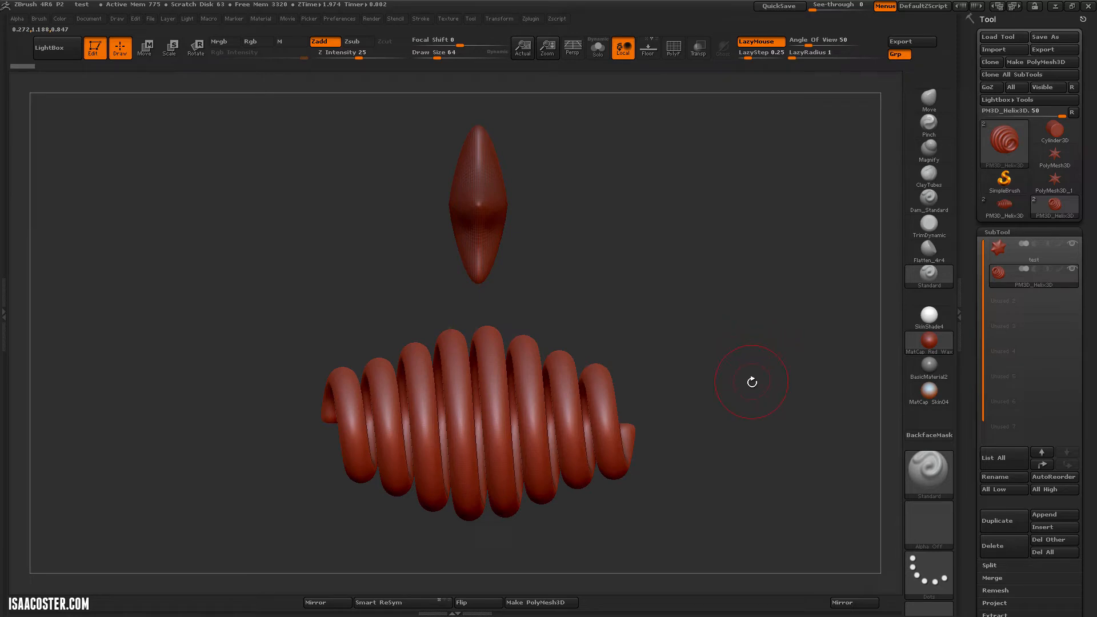
mouse_move(763, 384)
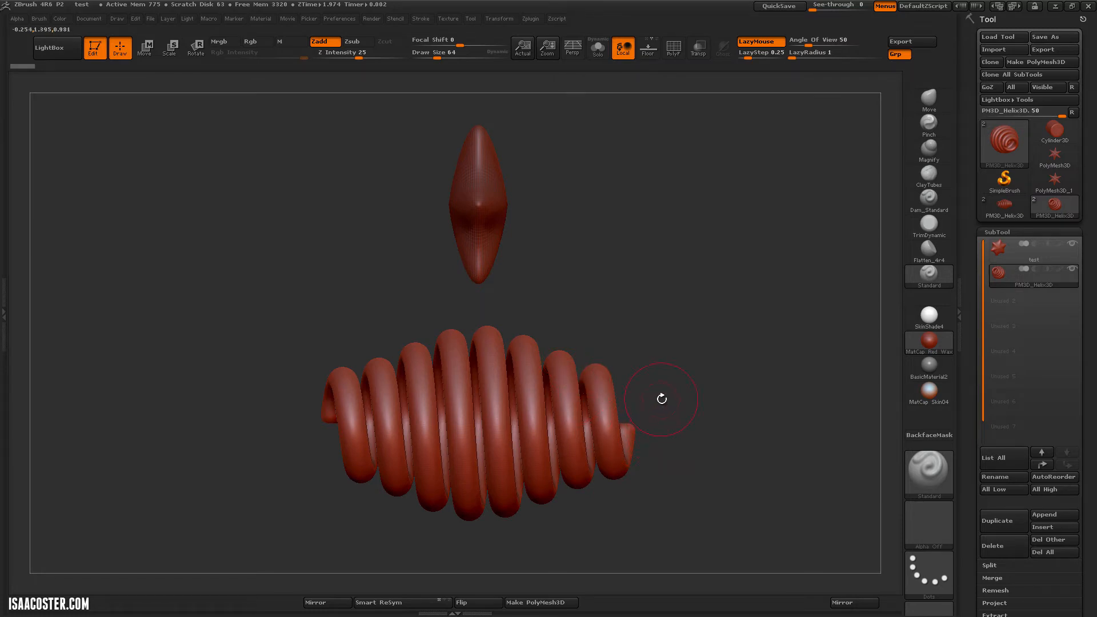
left_click_drag(661, 398, 685, 399)
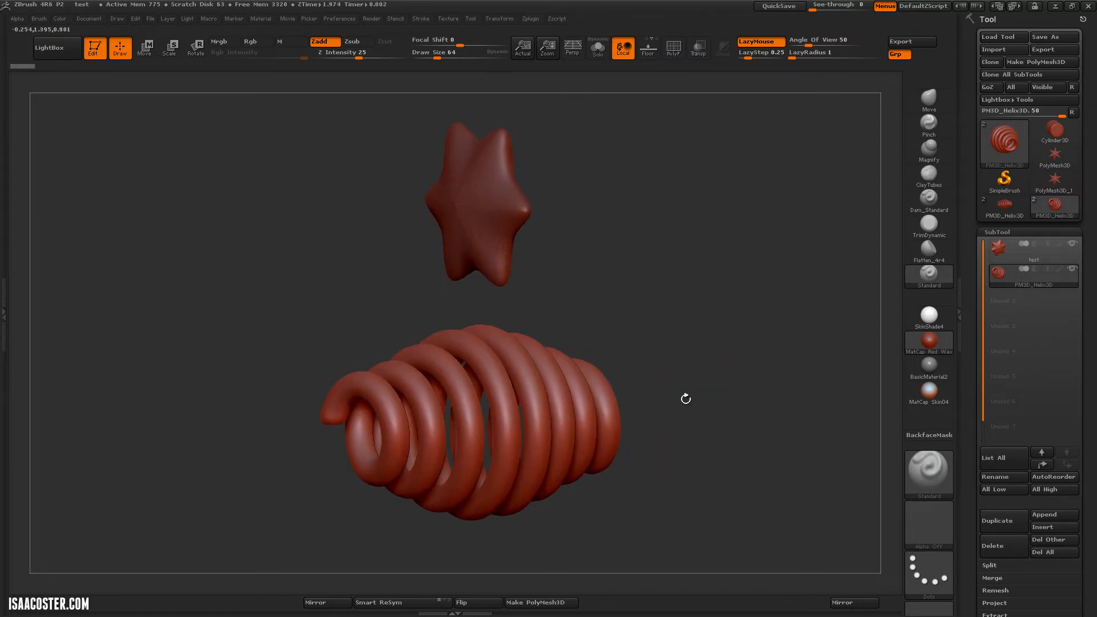
left_click_drag(685, 399, 670, 280)
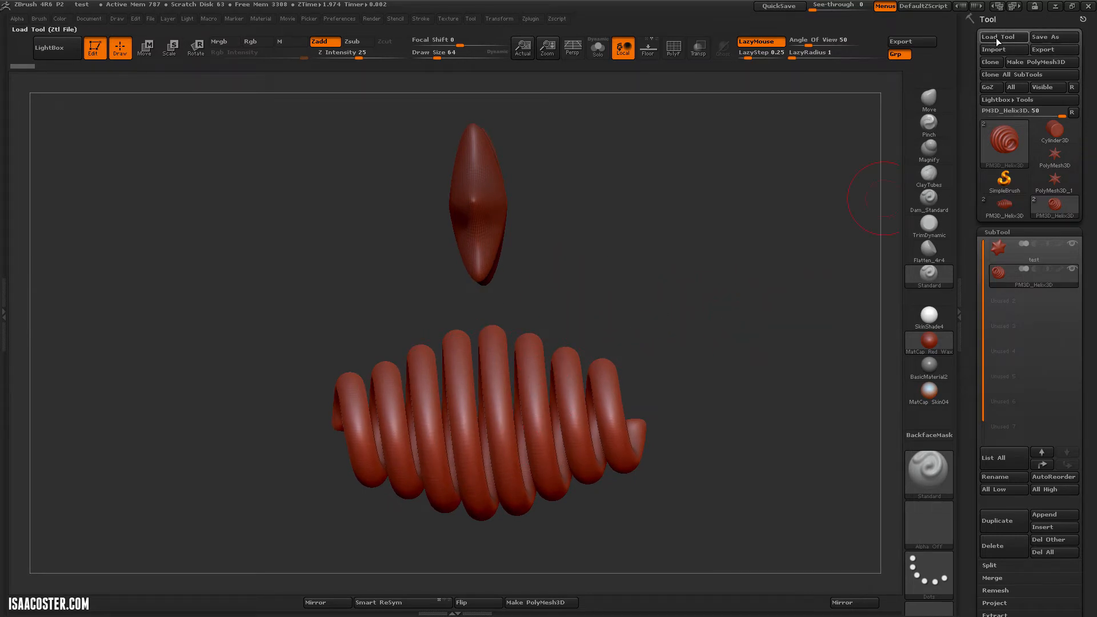
mouse_move(1002, 49)
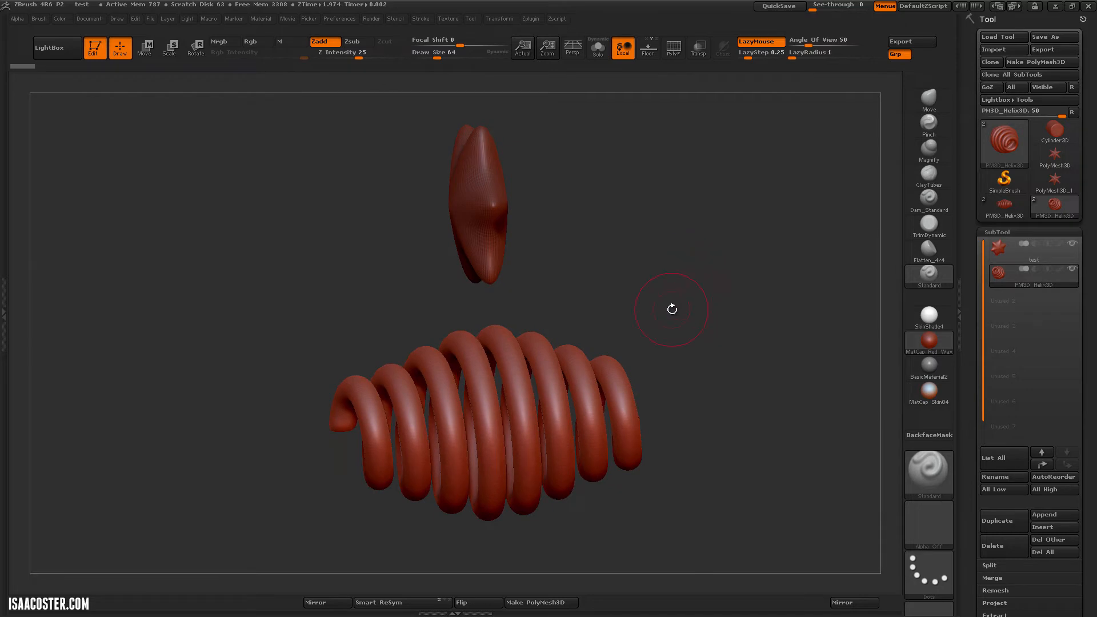
left_click_drag(672, 309, 514, 332)
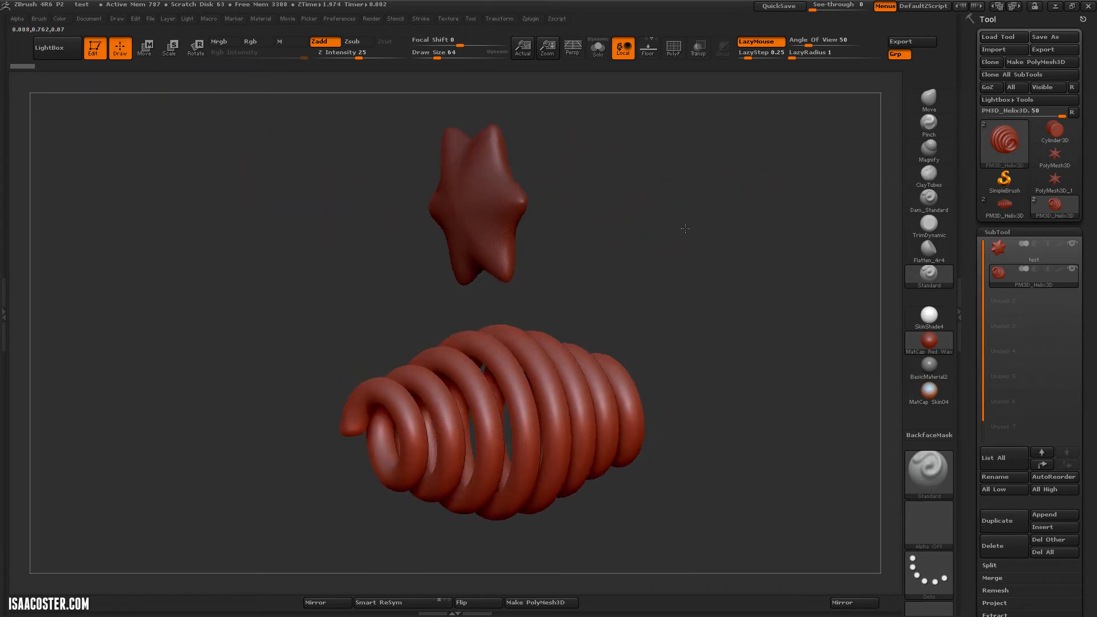
mouse_move(1002, 36)
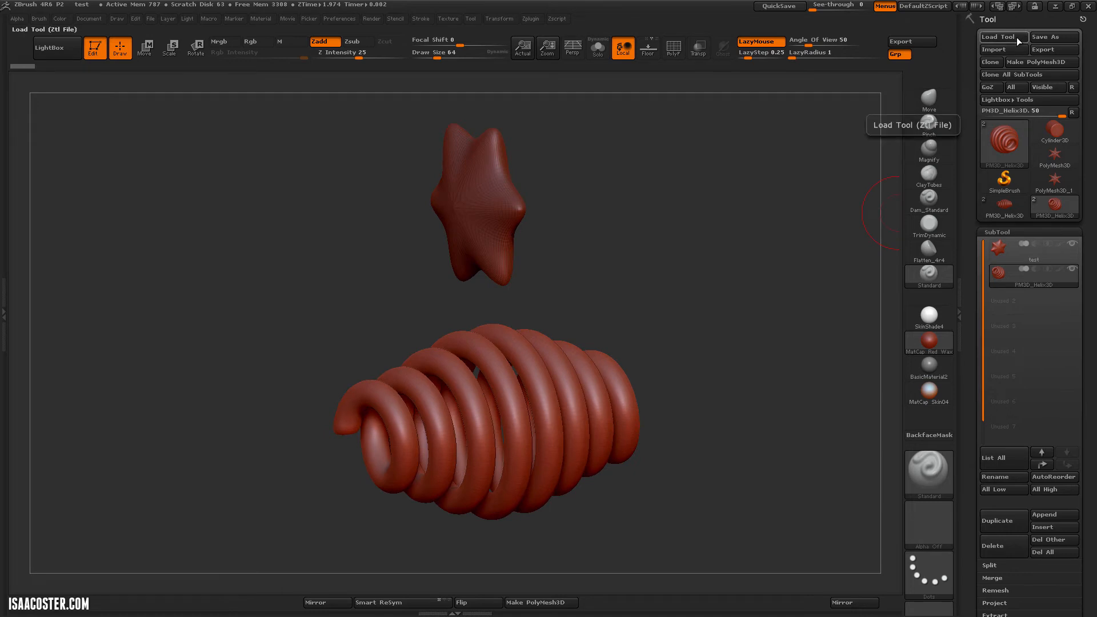
left_click(1001, 37)
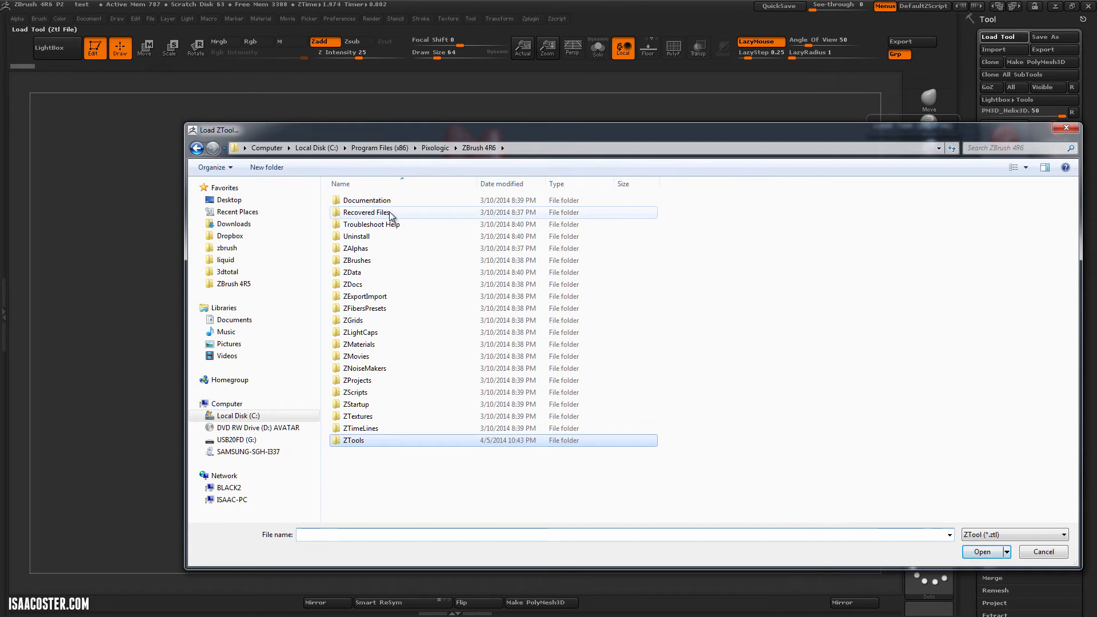
double_click(366, 212)
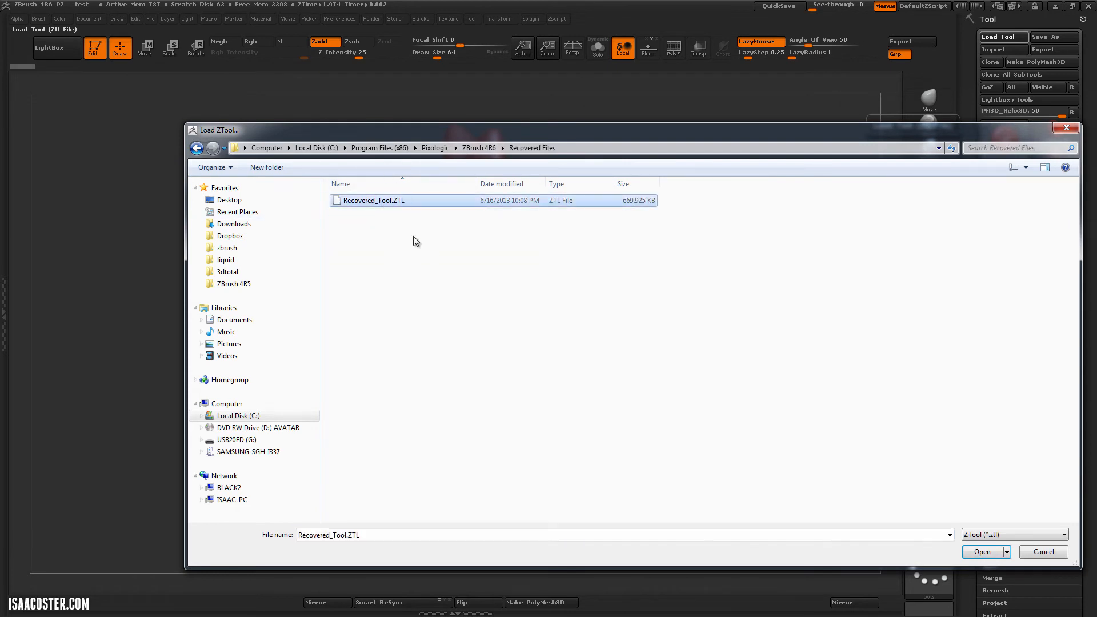
mouse_move(1066, 524)
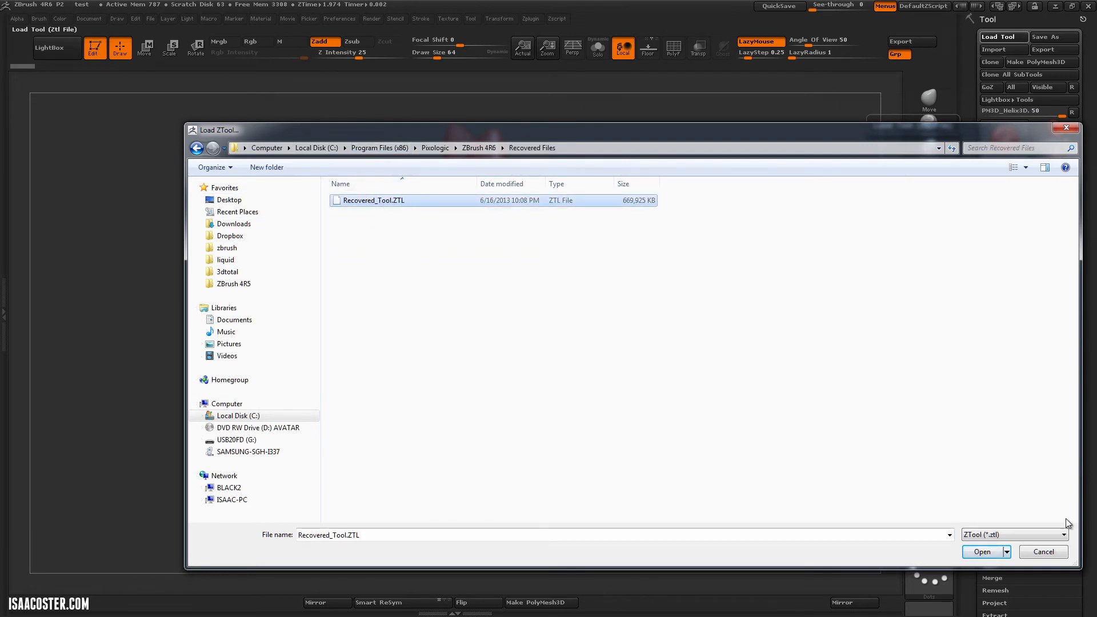
left_click(982, 552)
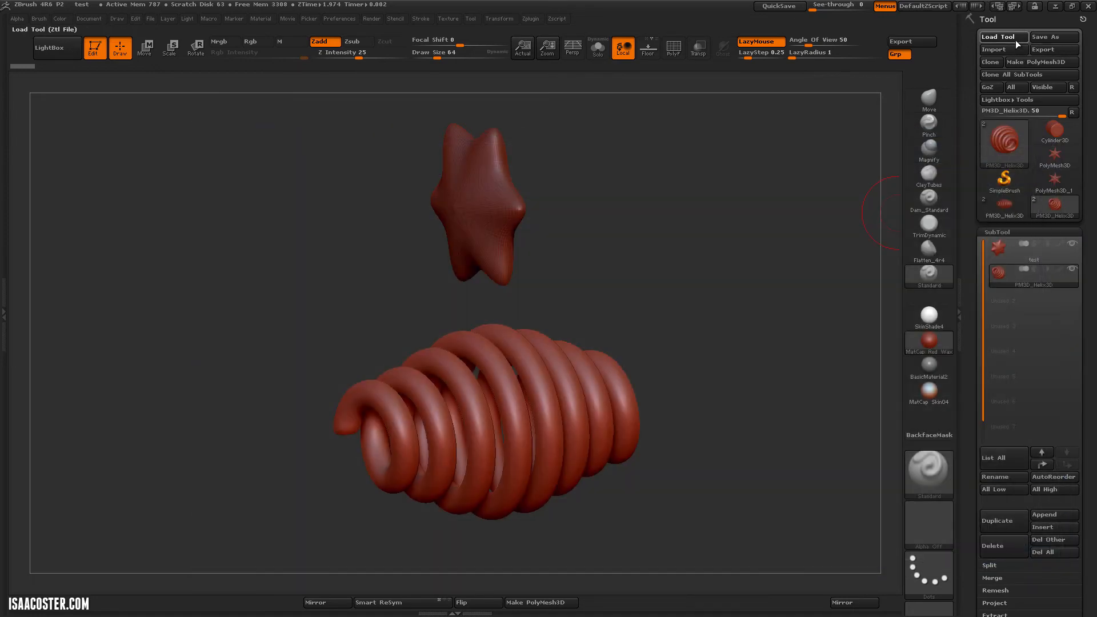
left_click(1002, 37)
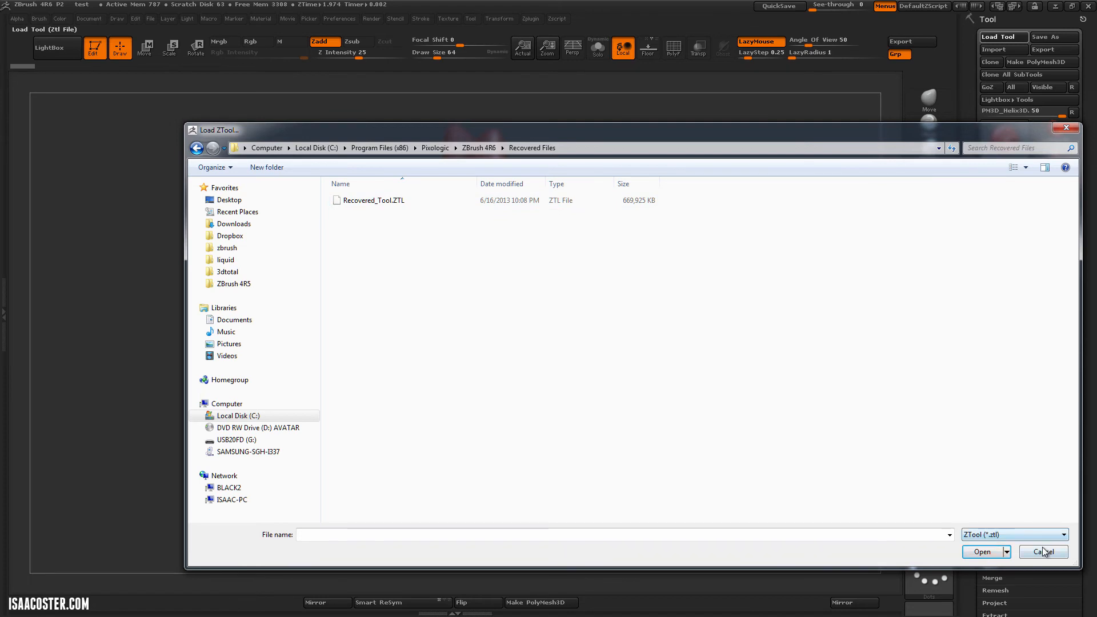
left_click(981, 552)
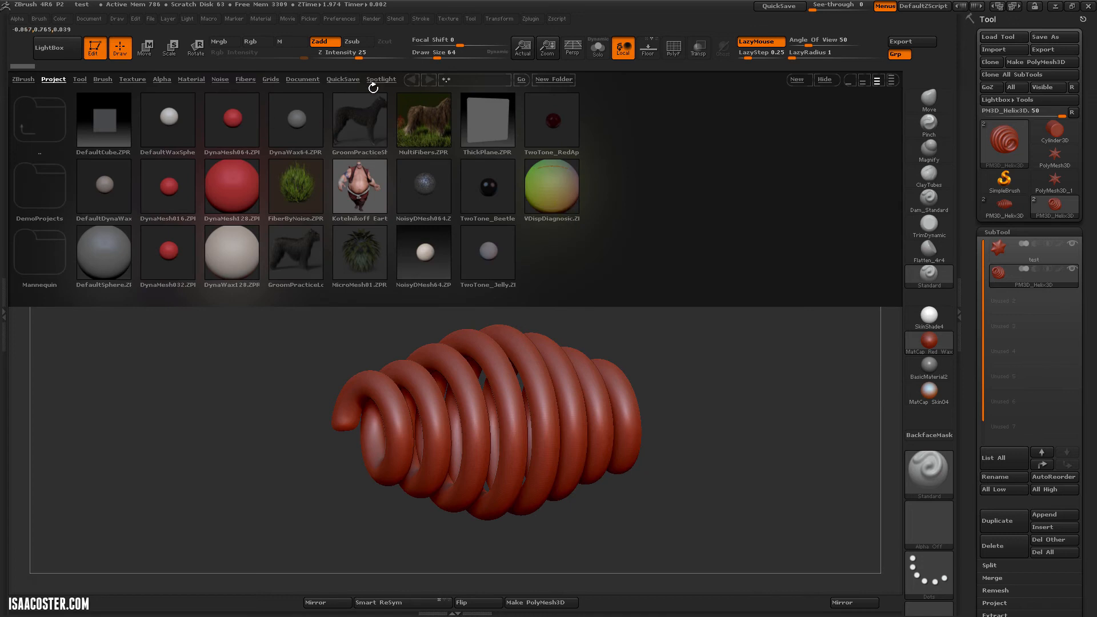
left_click(342, 79)
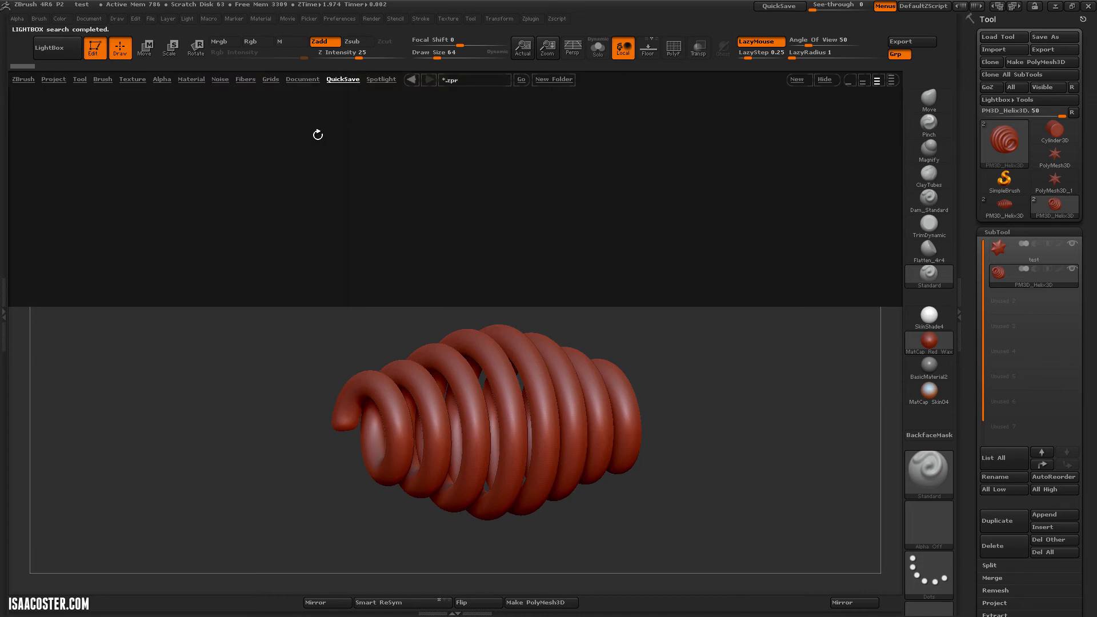
left_click(342, 78)
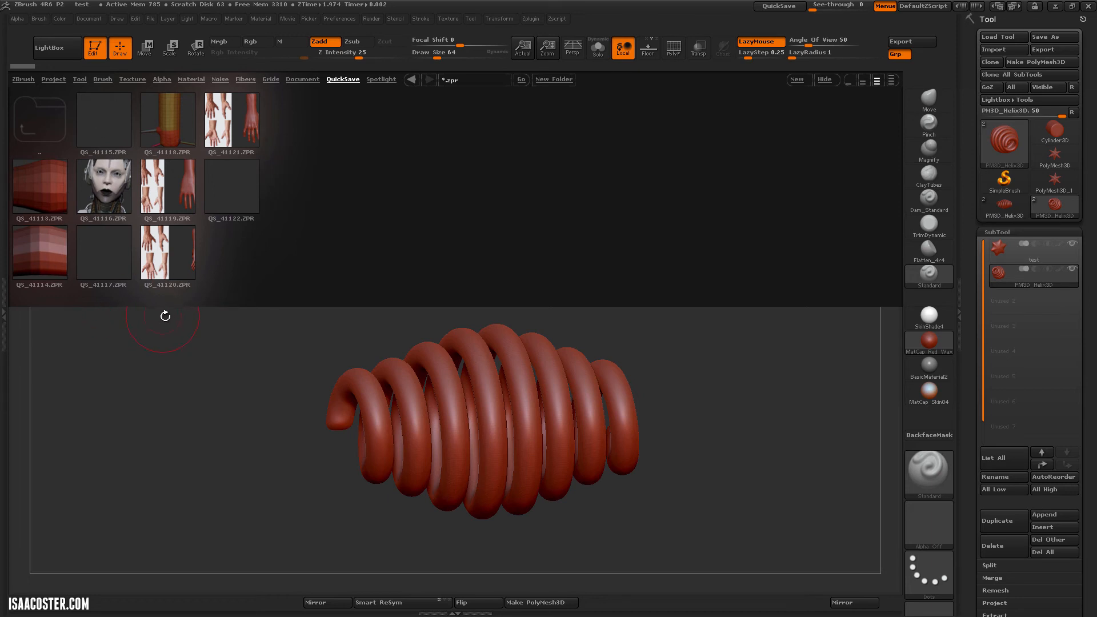
mouse_move(274, 343)
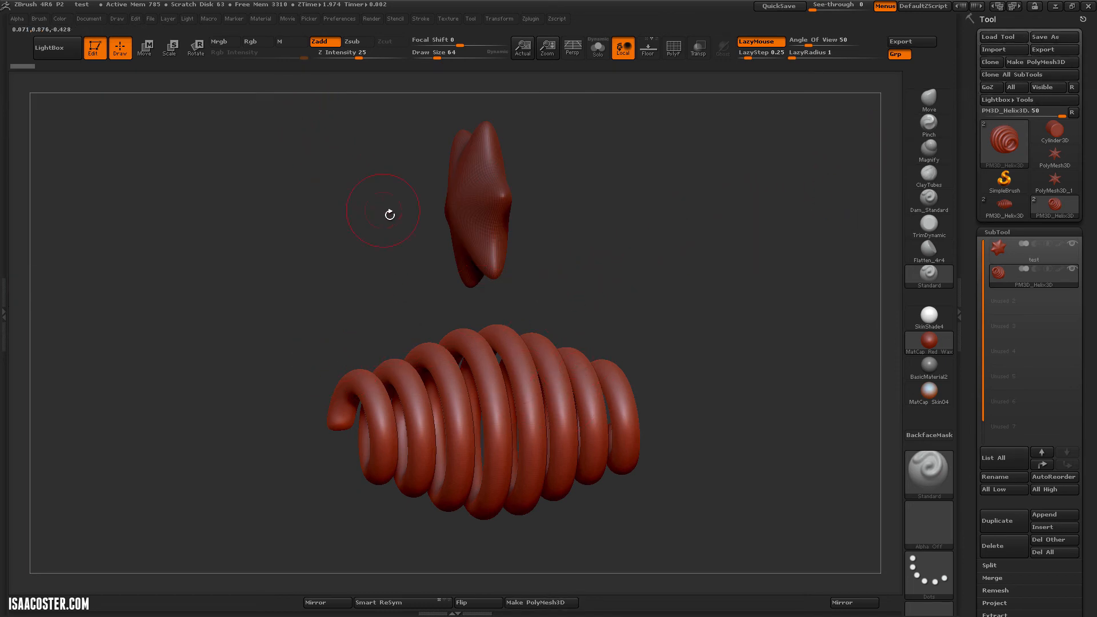
left_click(56, 46)
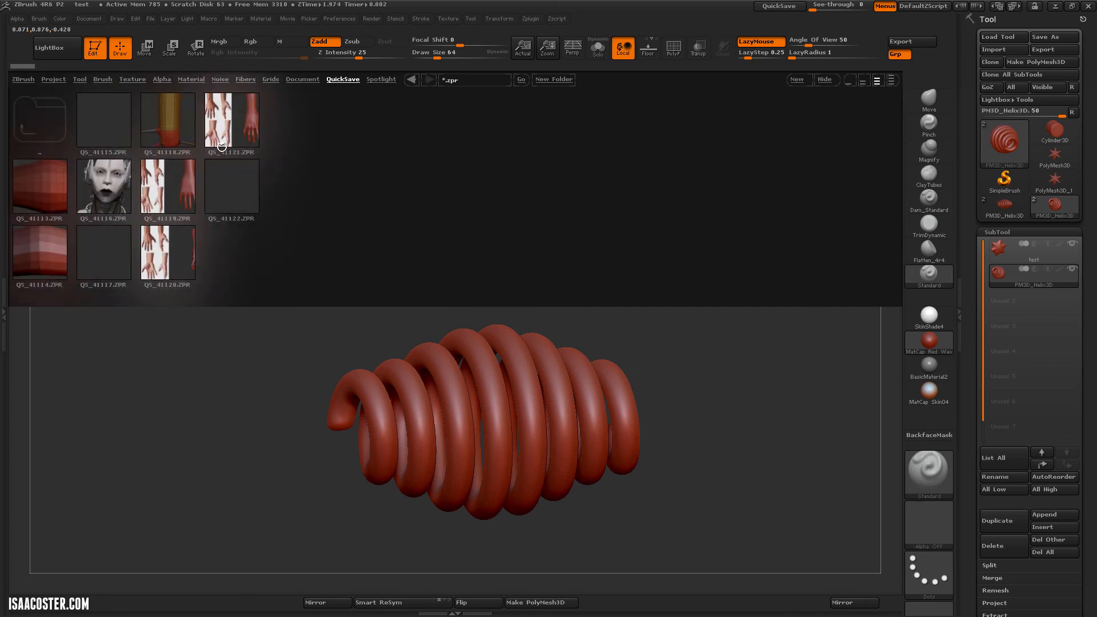
mouse_move(220, 137)
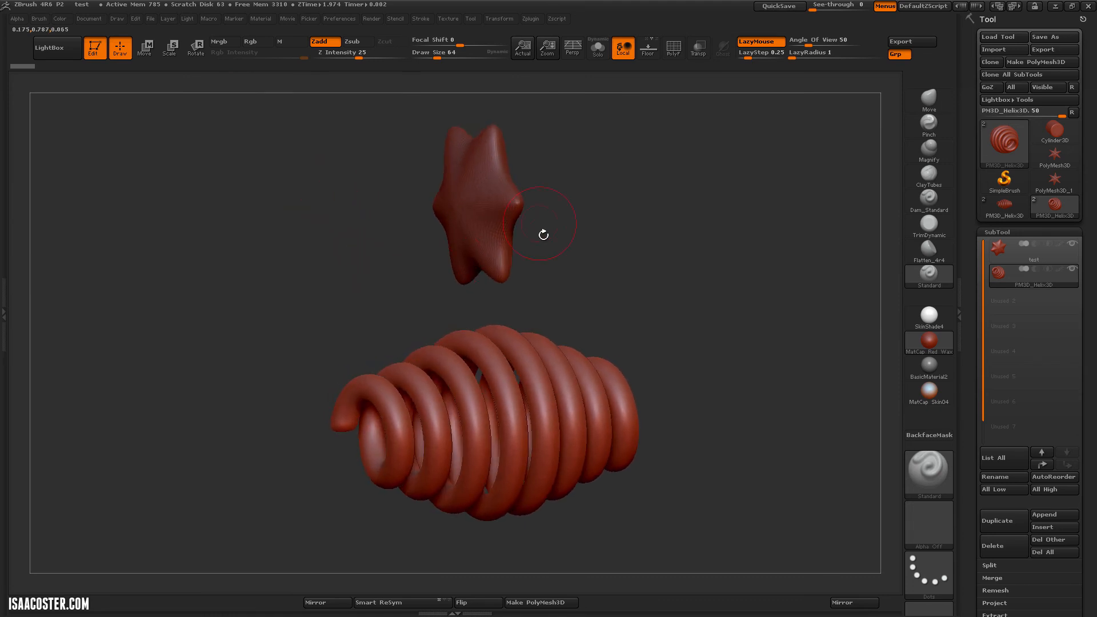
mouse_move(549, 246)
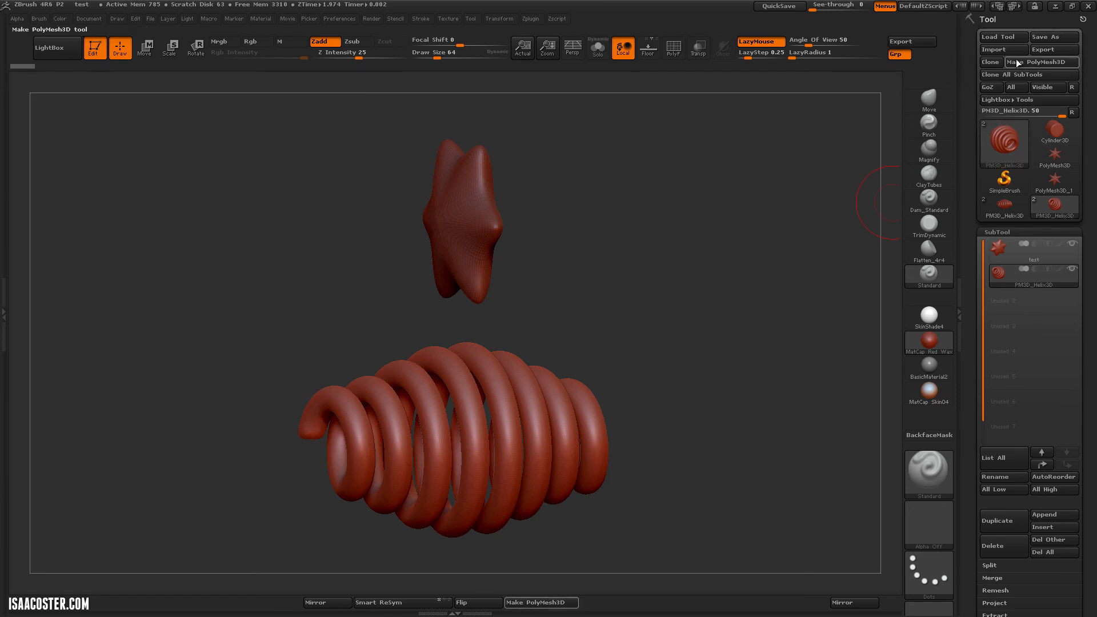
left_click(1002, 36)
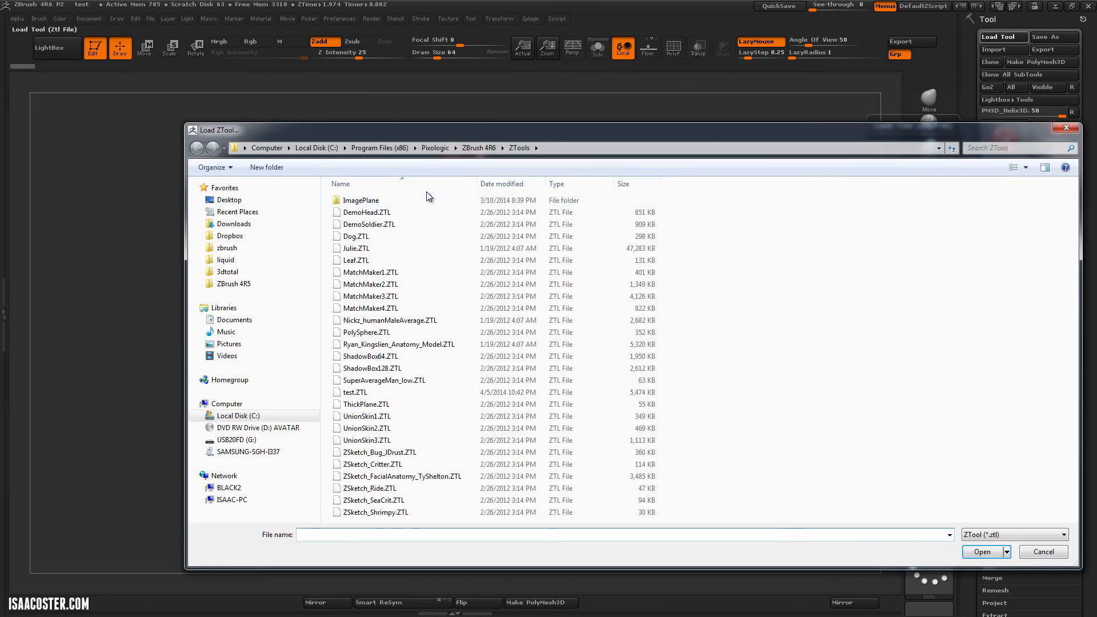
left_click(197, 148)
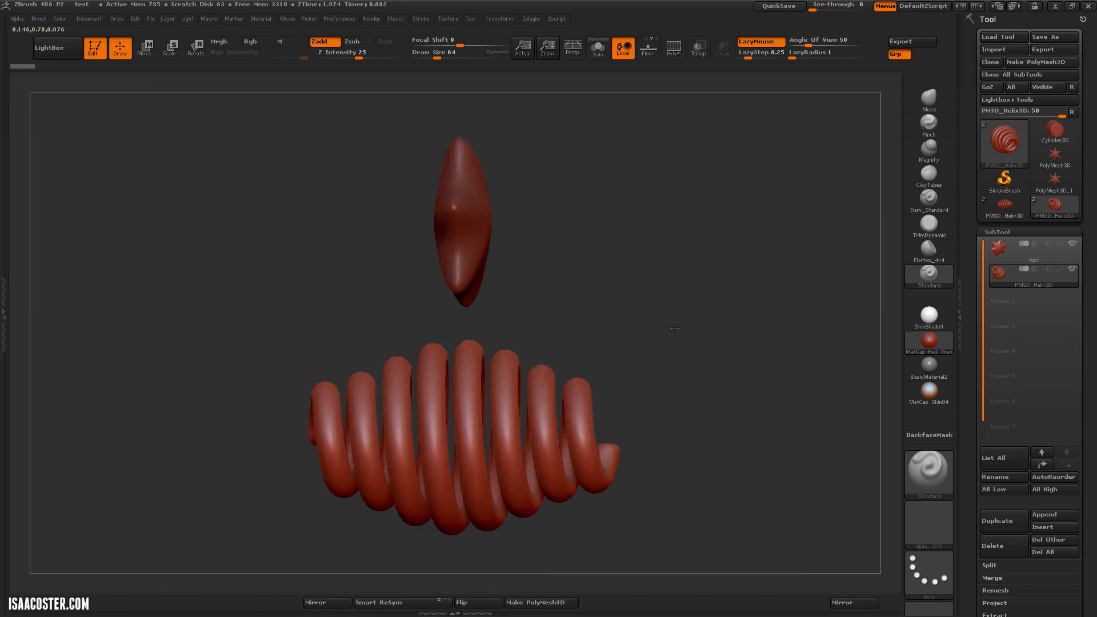
left_click_drag(675, 329, 623, 233)
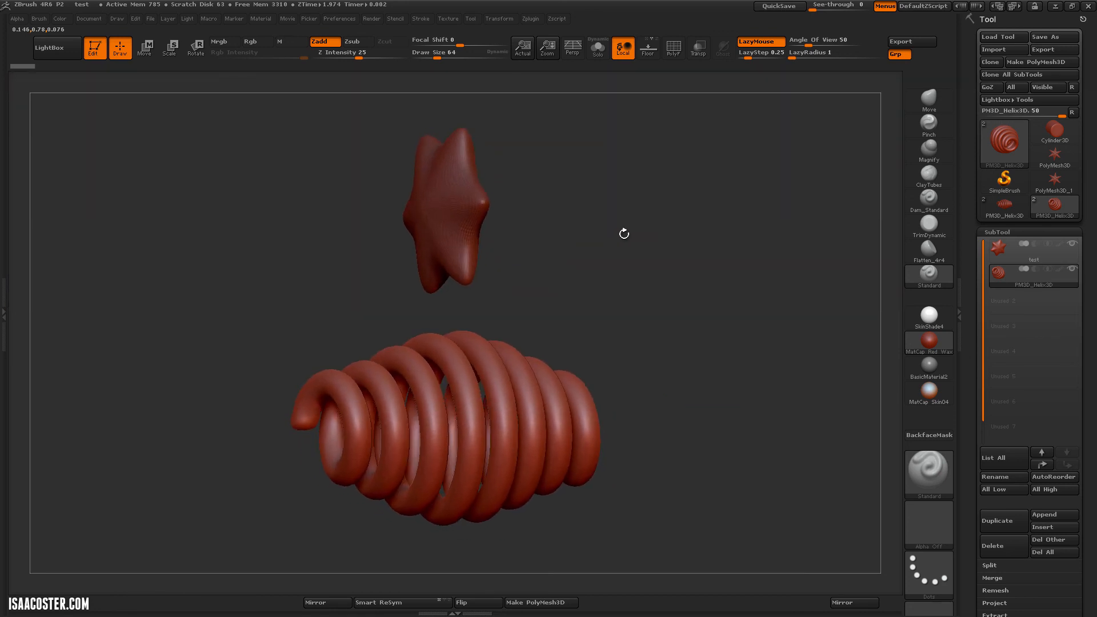